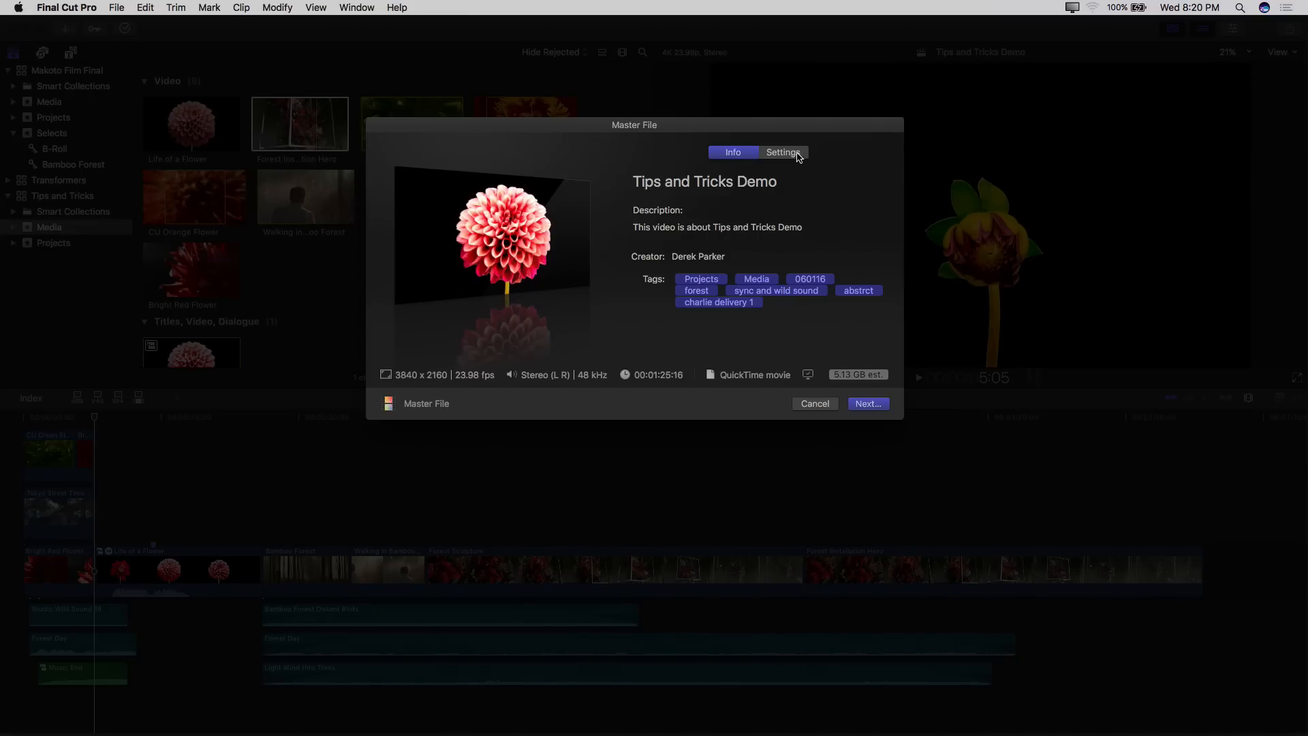
Show the Master File export Settings and the list of available export formats
click(783, 151)
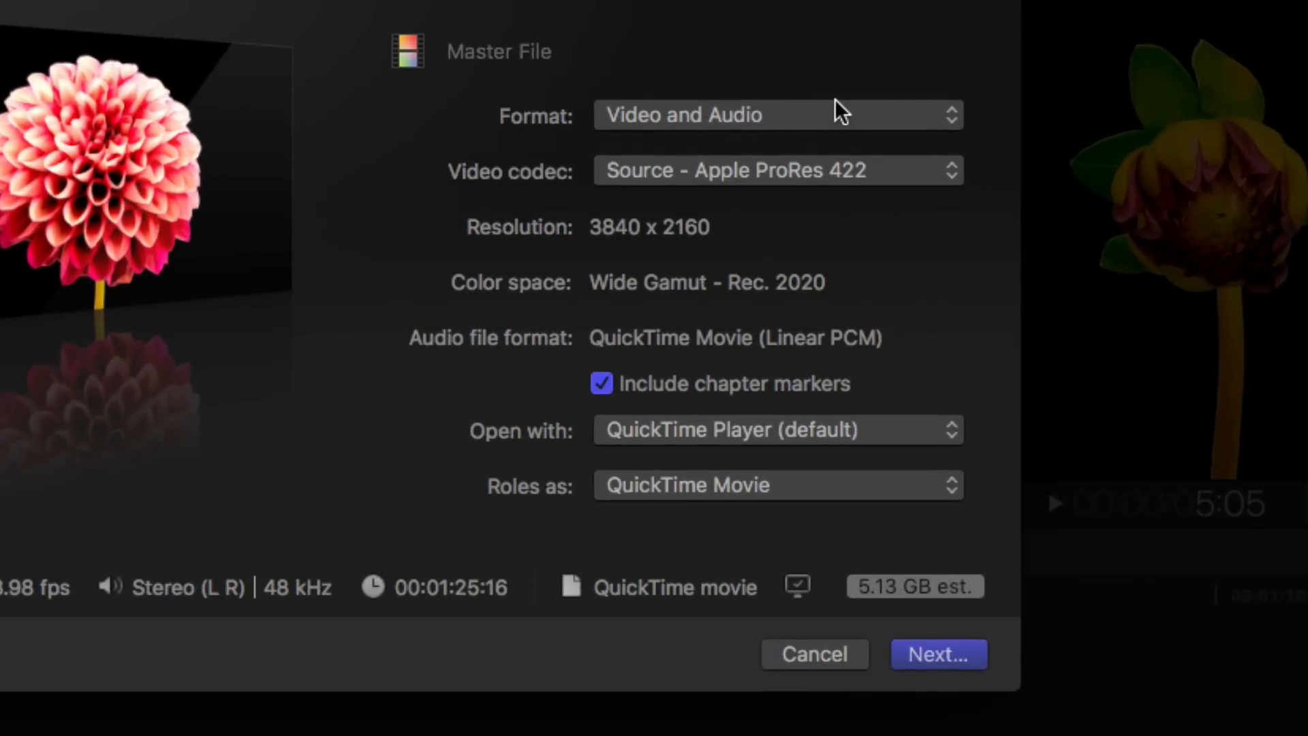
click(778, 115)
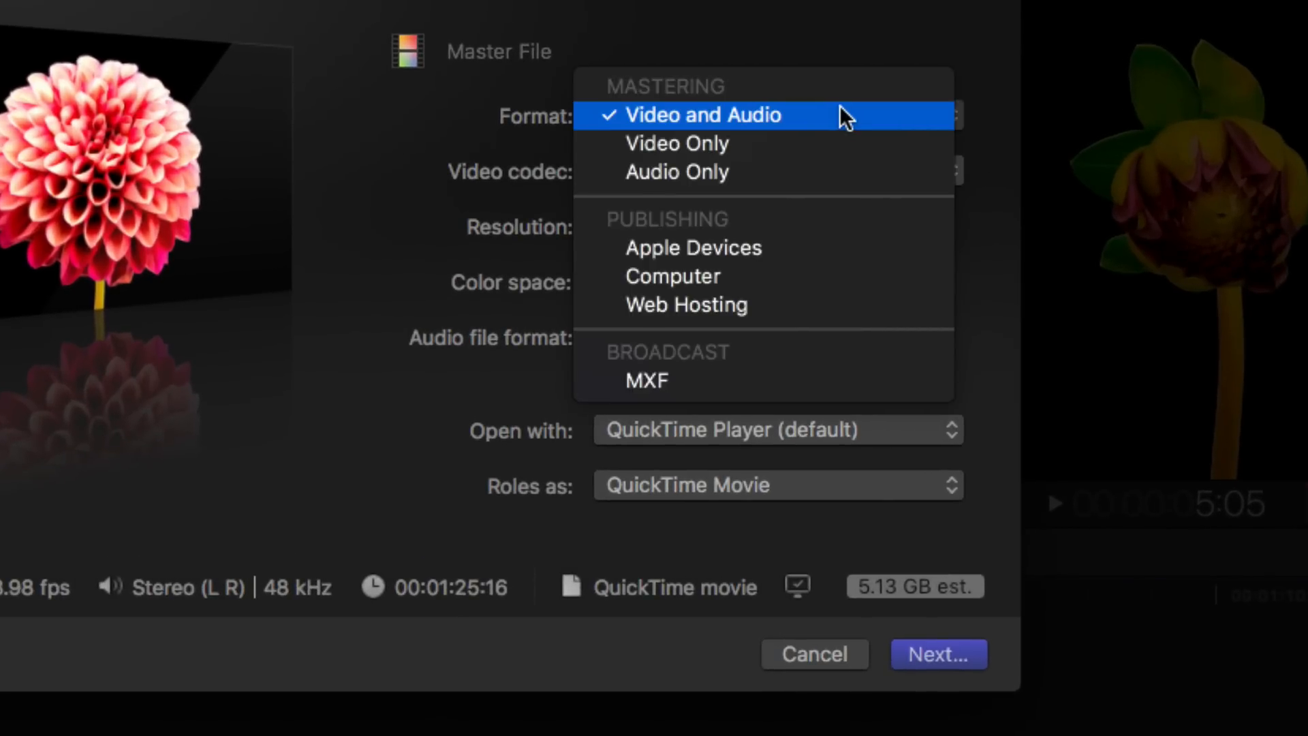
mouse_move(841, 355)
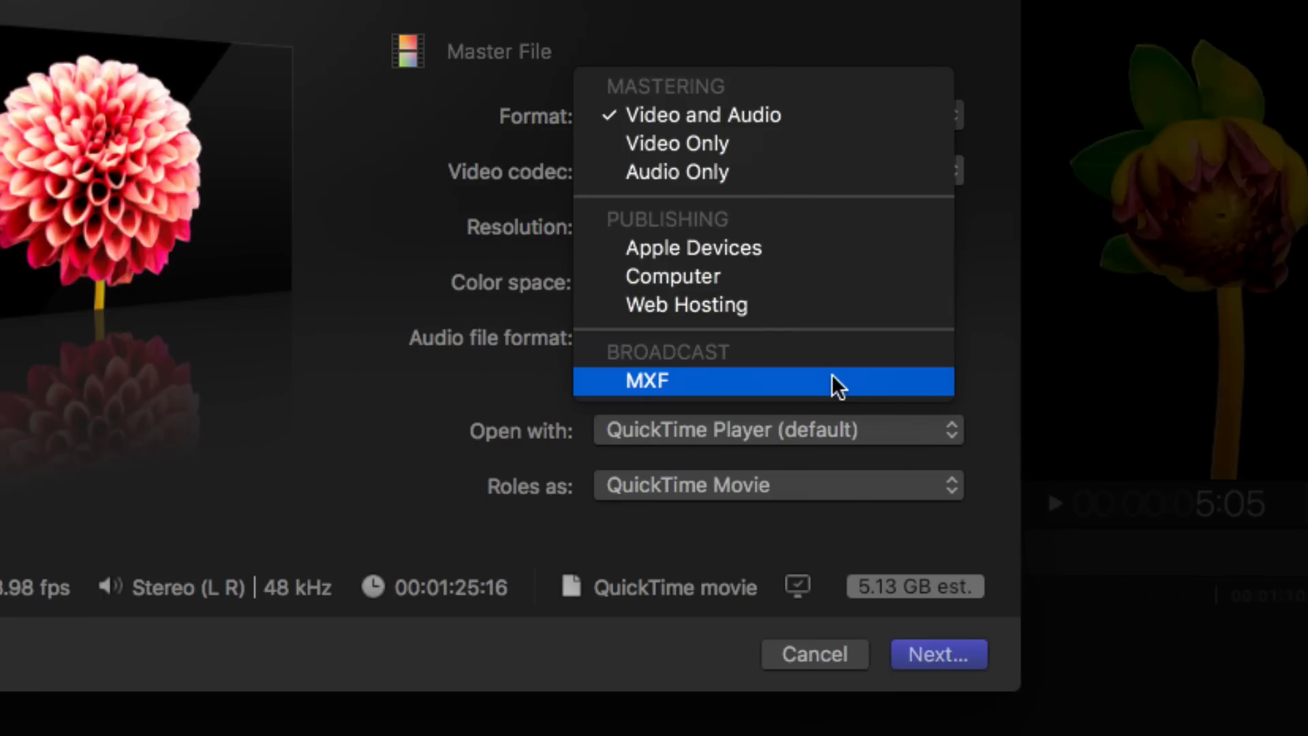
mouse_move(835, 385)
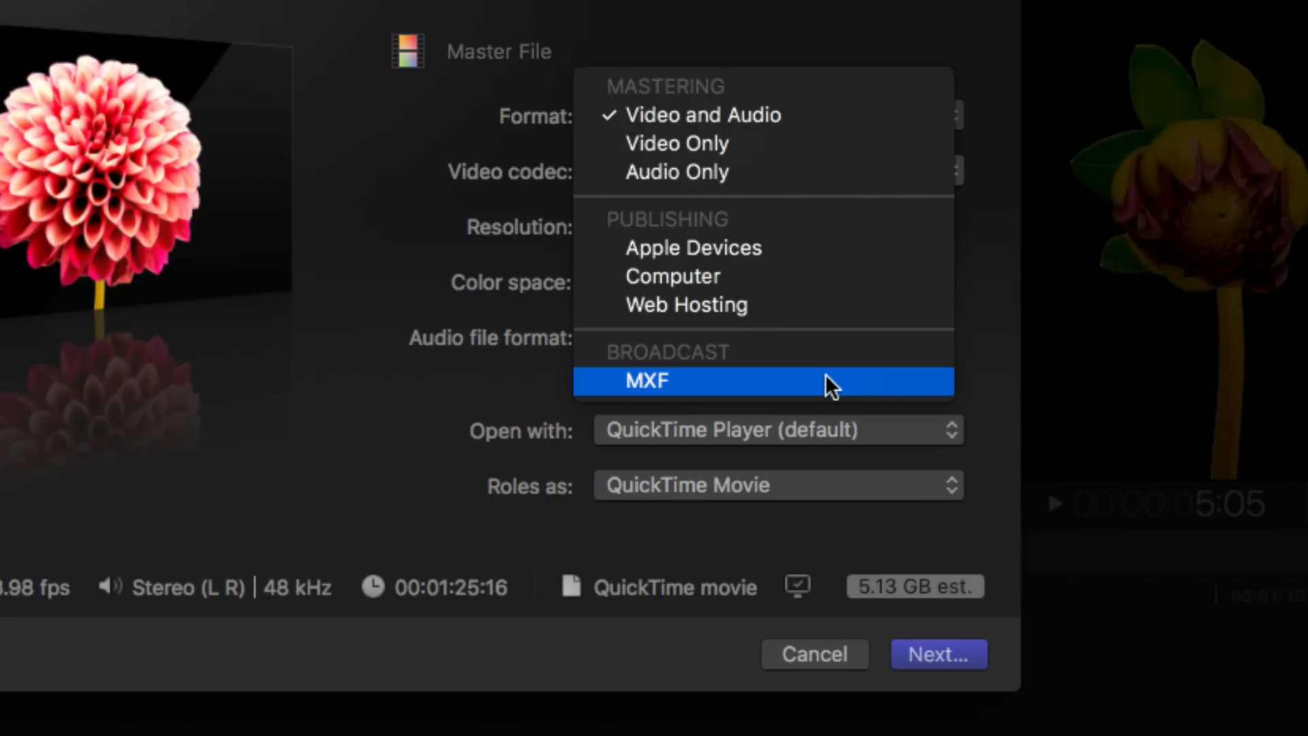
Set the export format to MXF with the Apple ProRes 422 HQ video codec
click(646, 381)
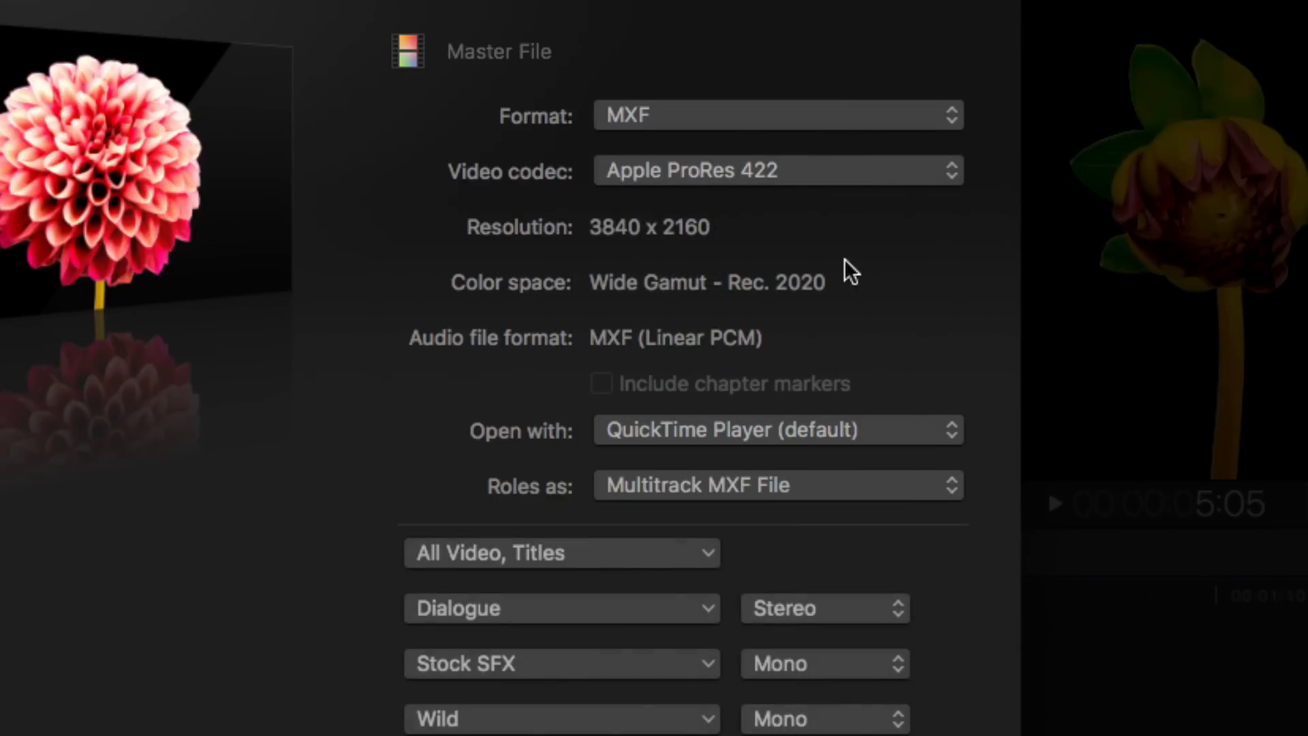
scroll(down, 3)
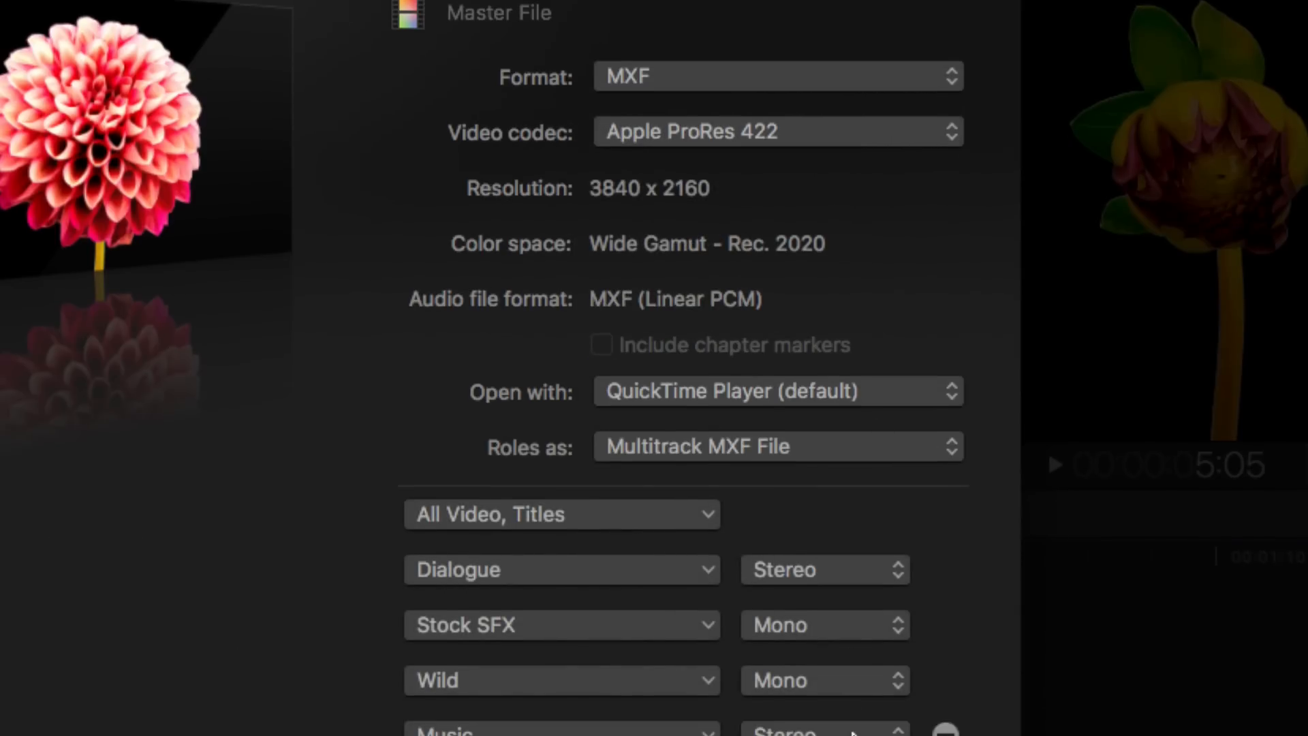
scroll(down, 3)
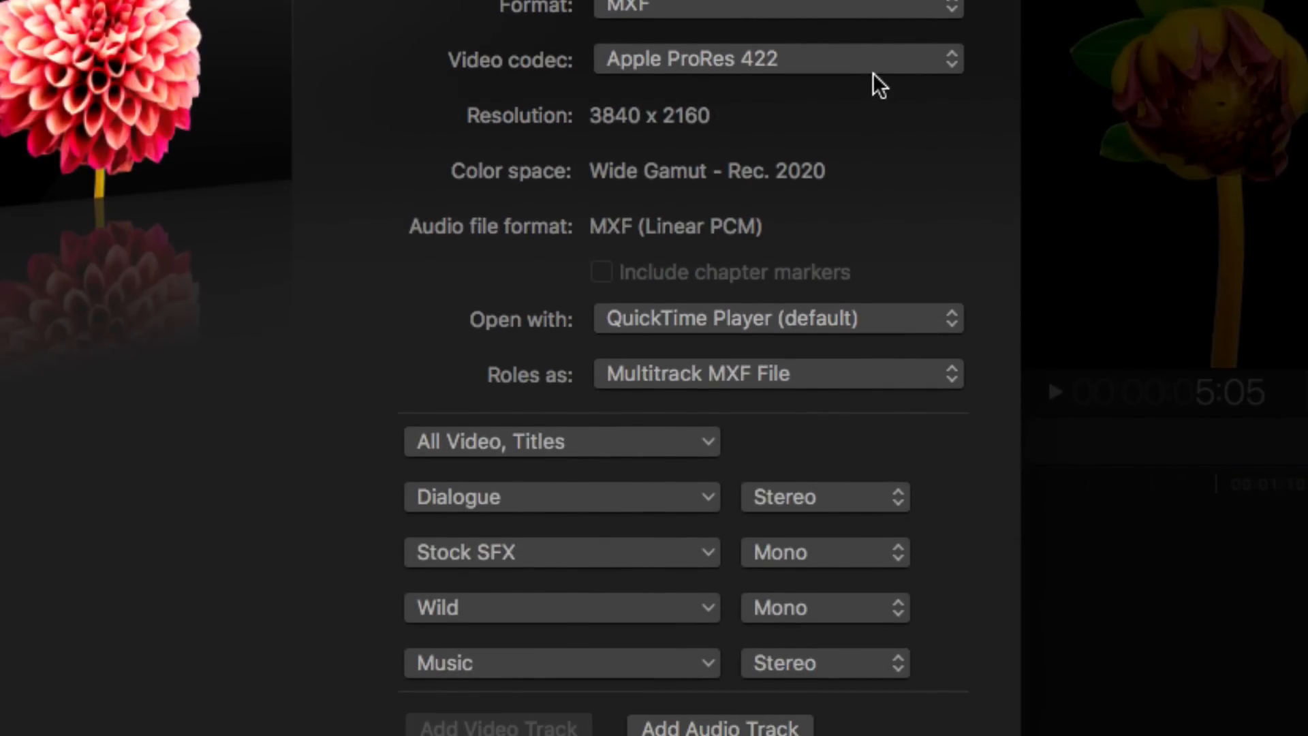
click(775, 58)
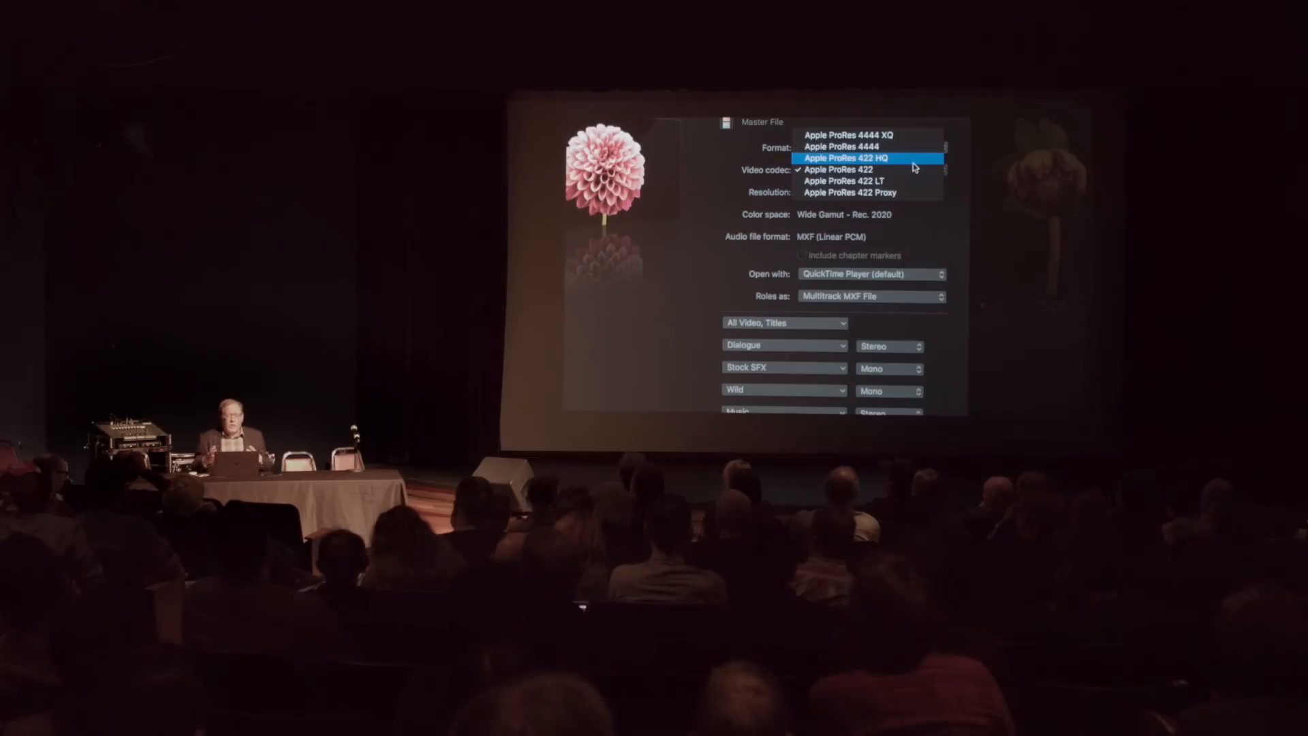
click(844, 158)
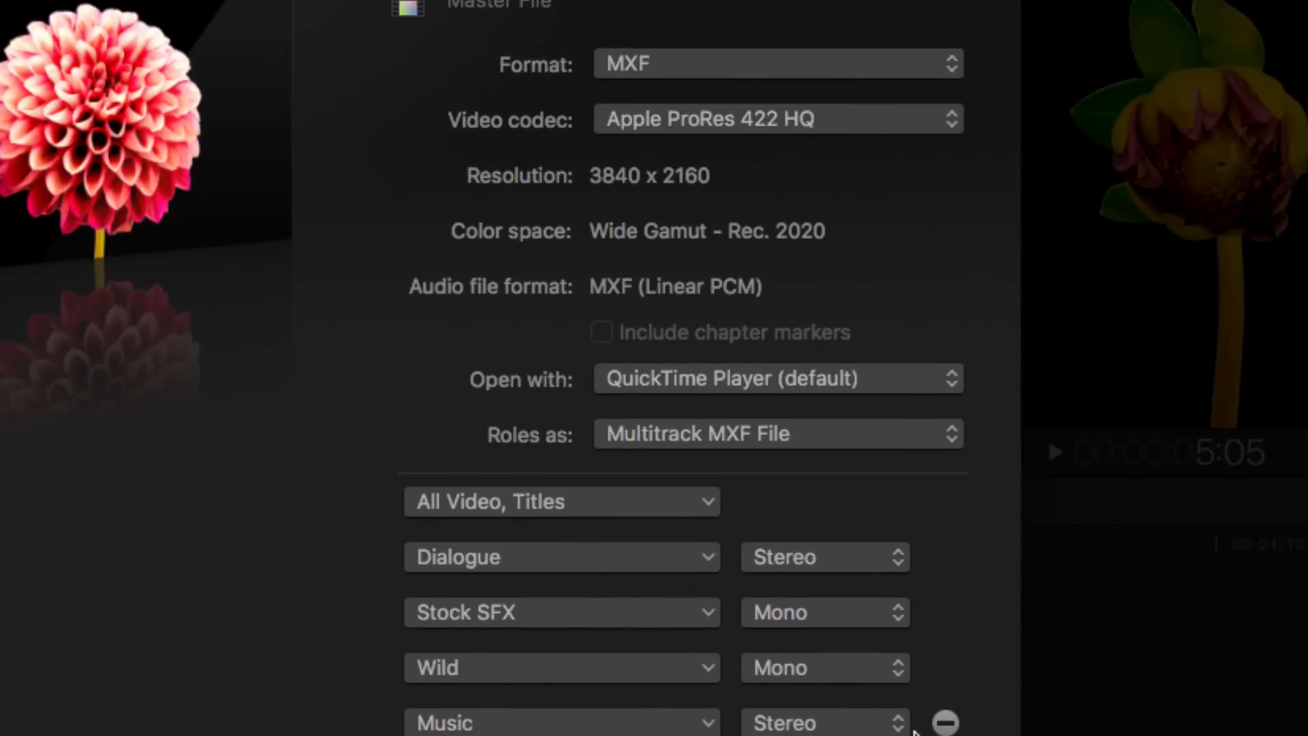
scroll(down, 3)
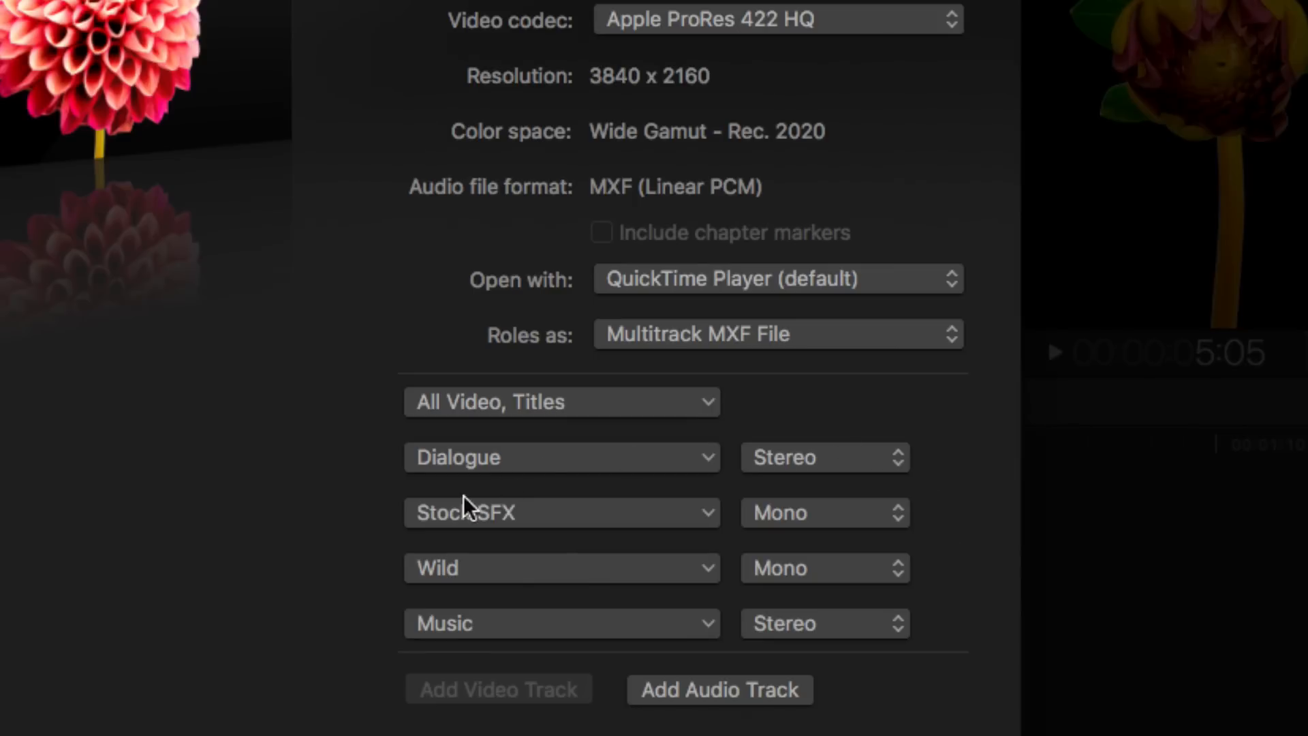
mouse_move(337, 477)
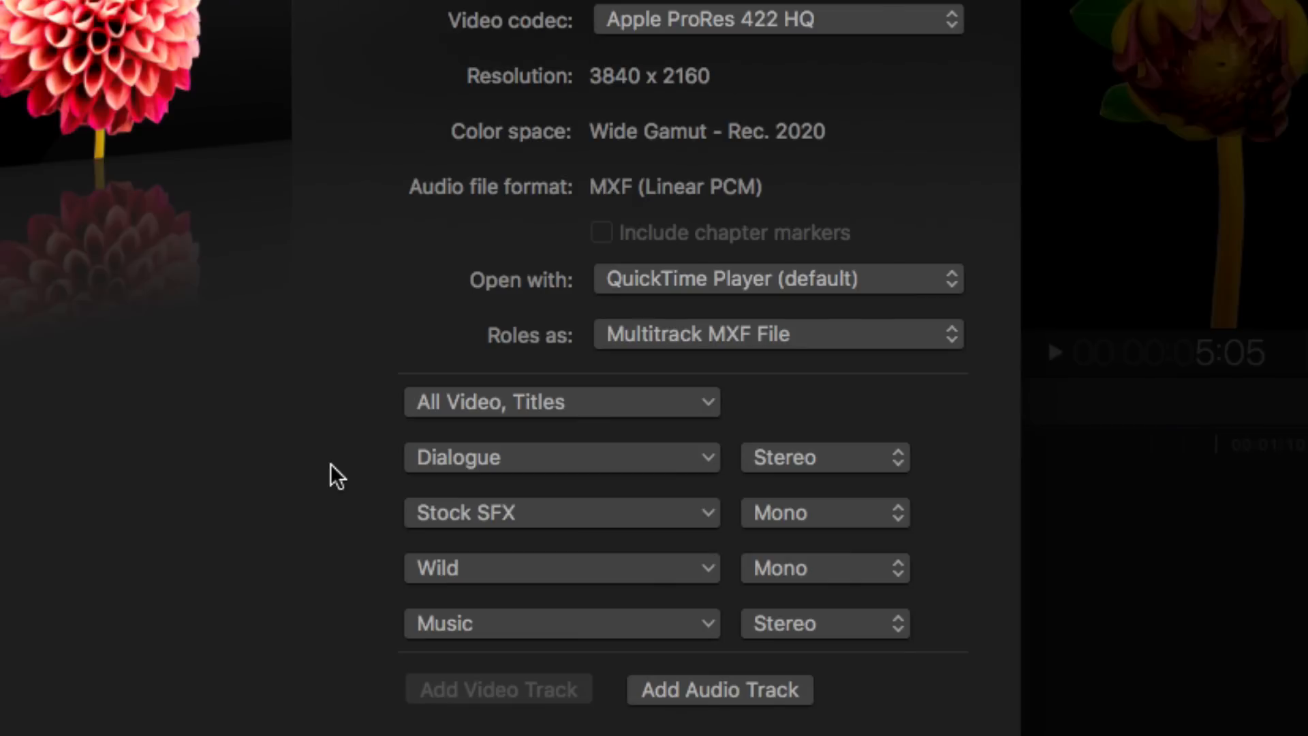
mouse_move(327, 475)
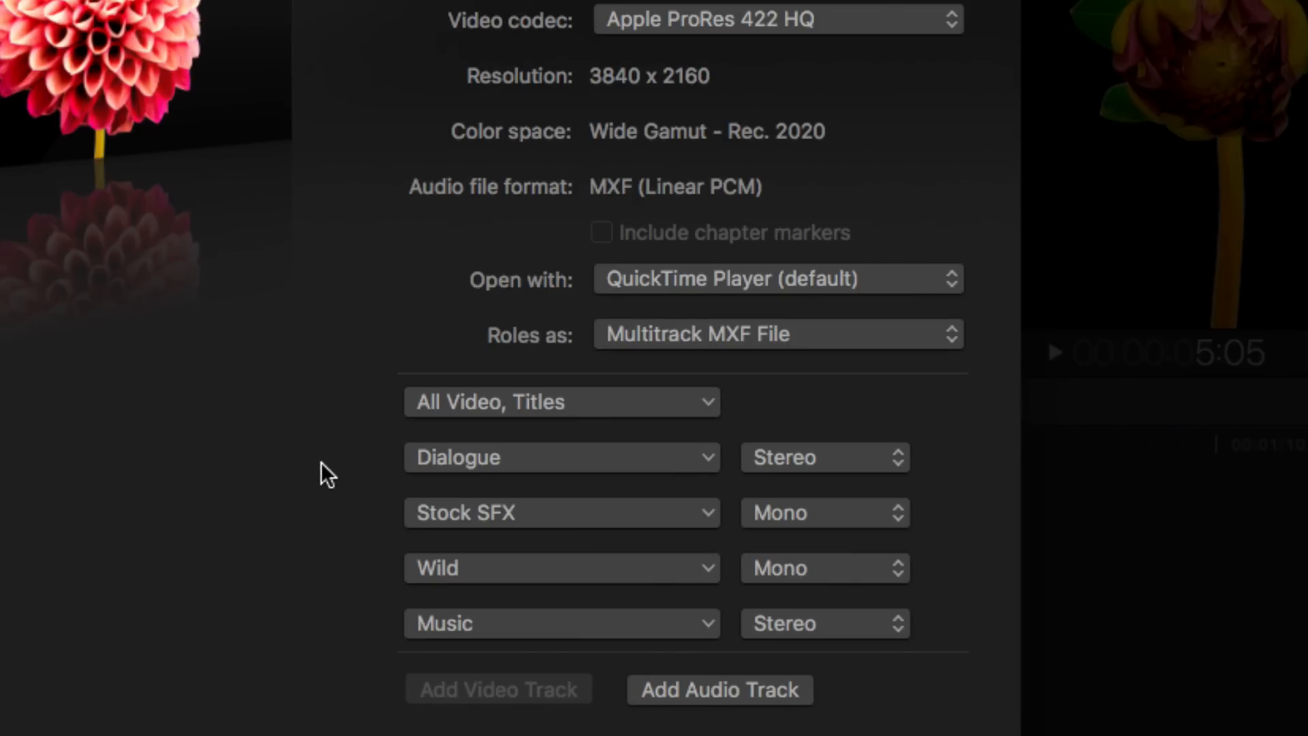
Apply the English Broadcast roles preset to the MXF export
click(775, 333)
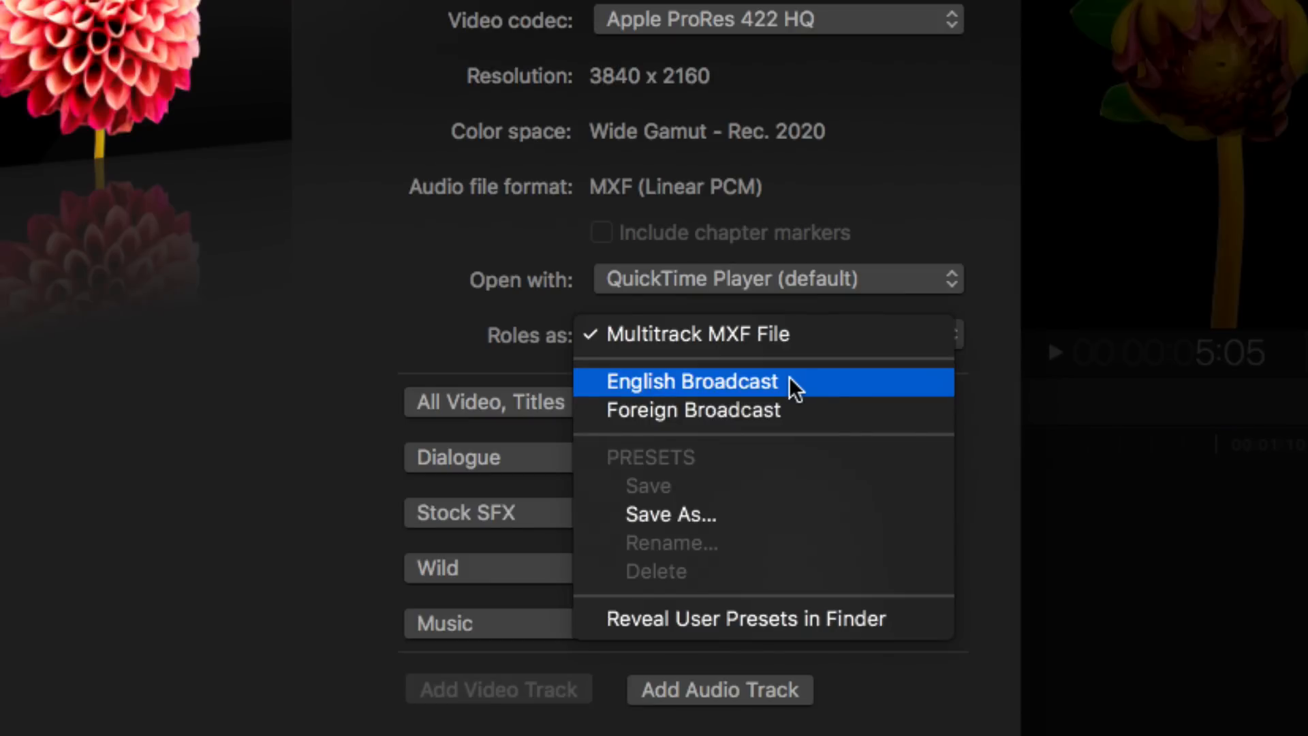
click(692, 382)
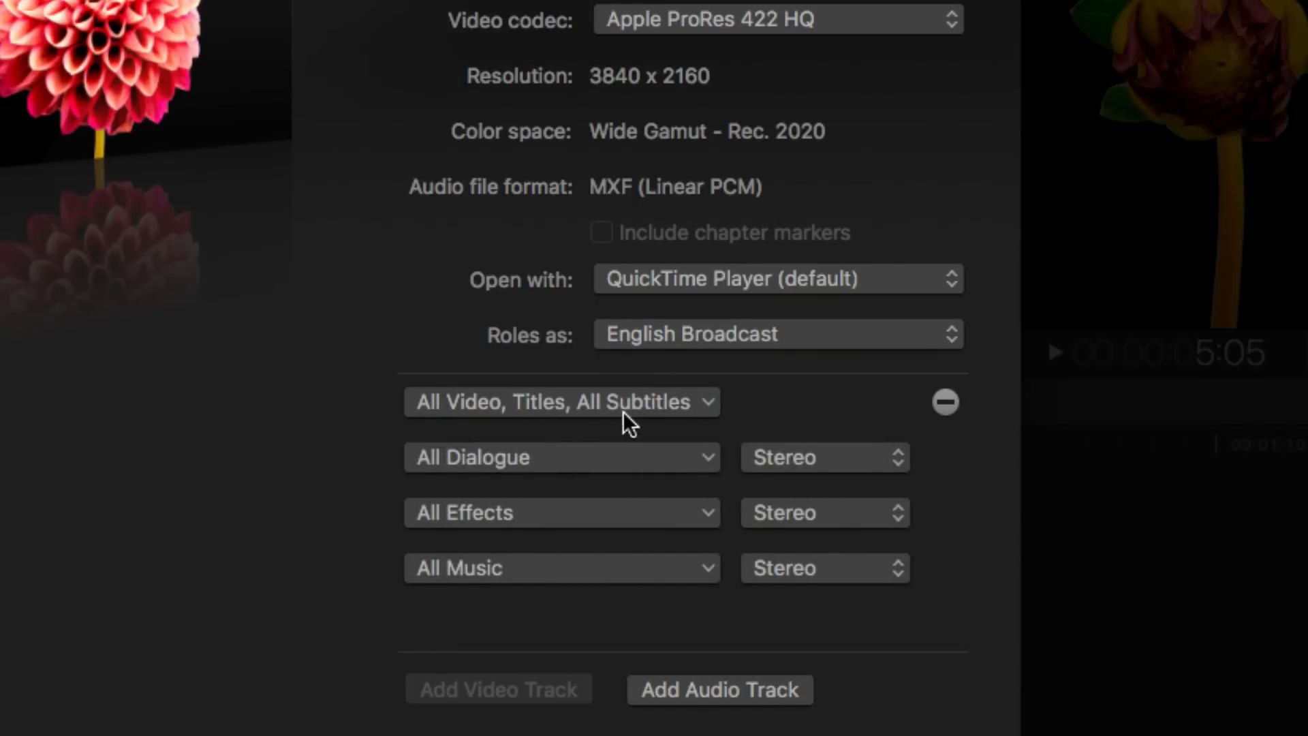
mouse_move(637, 428)
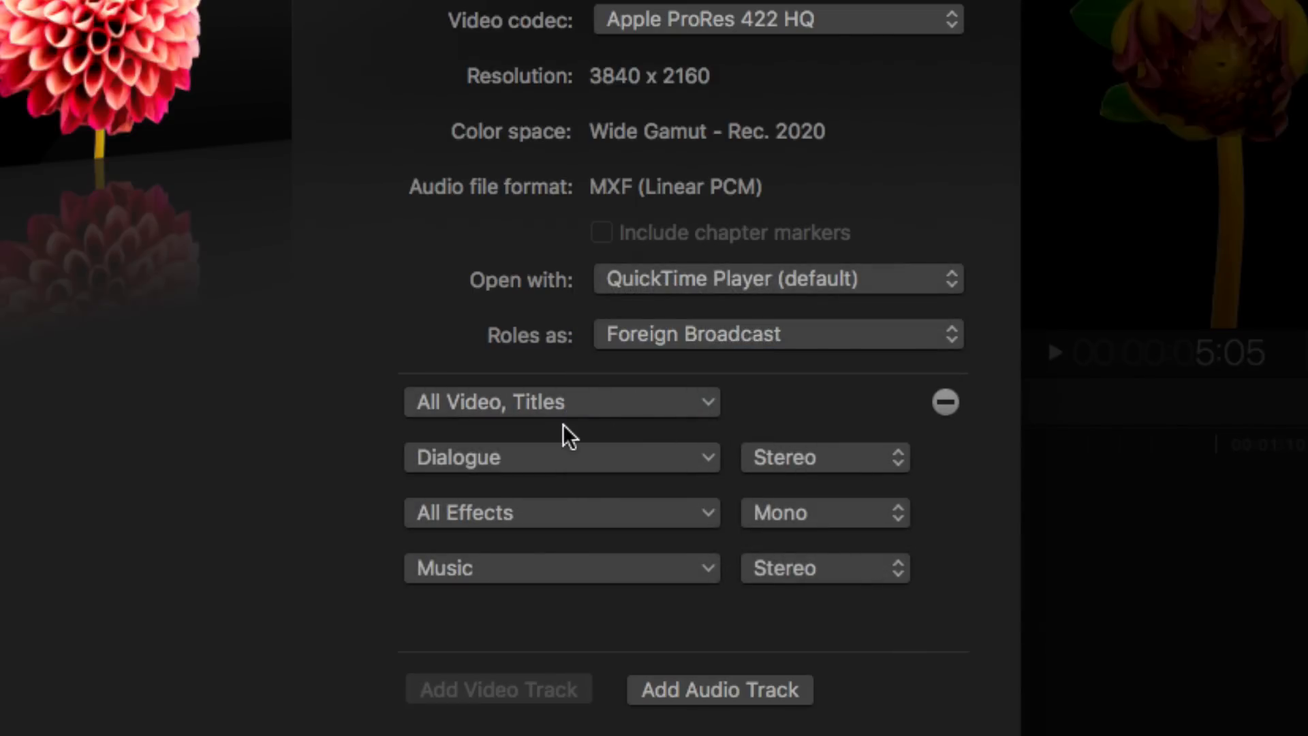
mouse_move(621, 437)
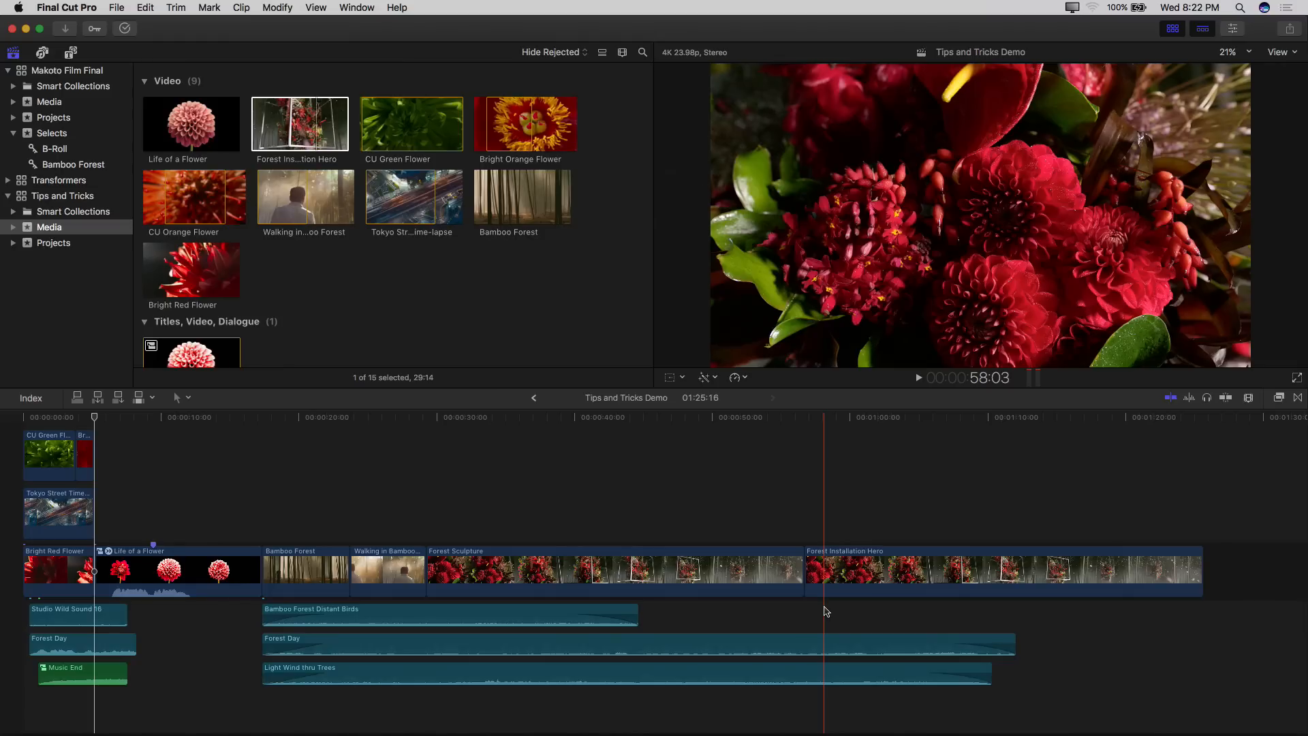
Group the browser's clips by Roles via the Clip Appearance options, with Life of a Flower selected
click(191, 124)
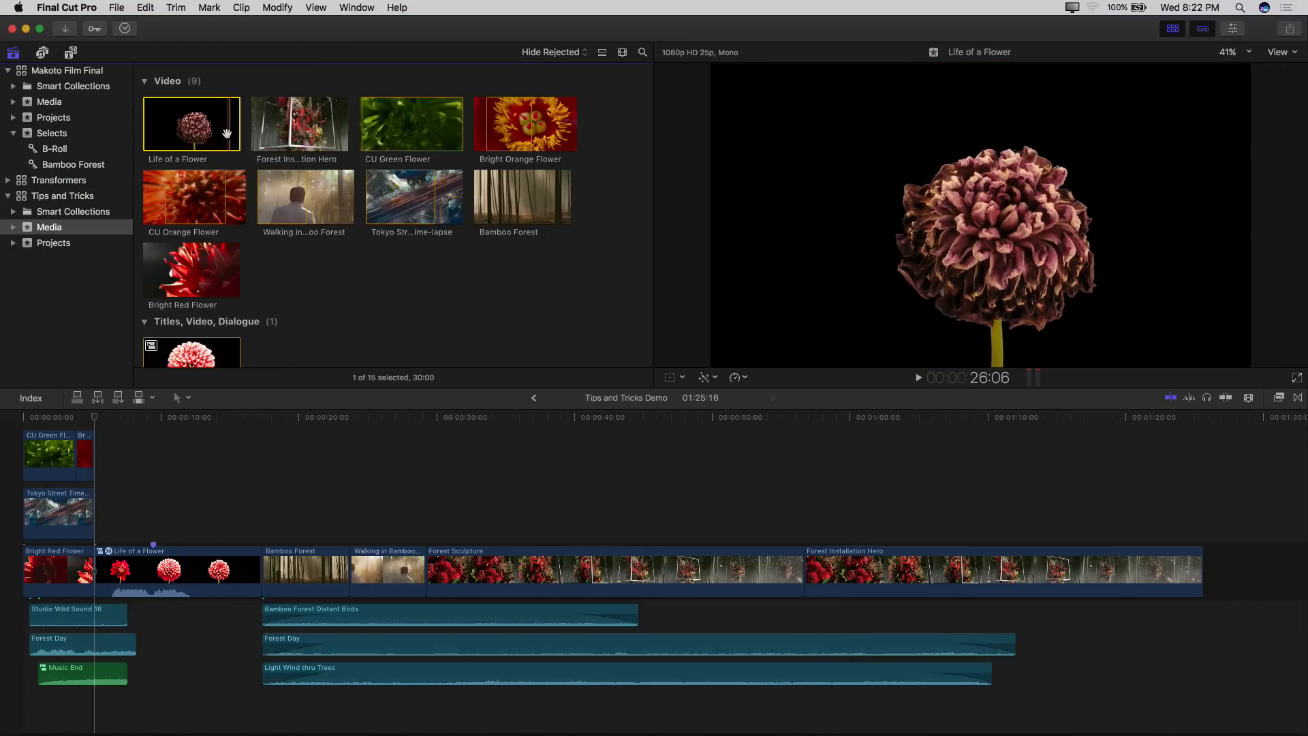
click(917, 378)
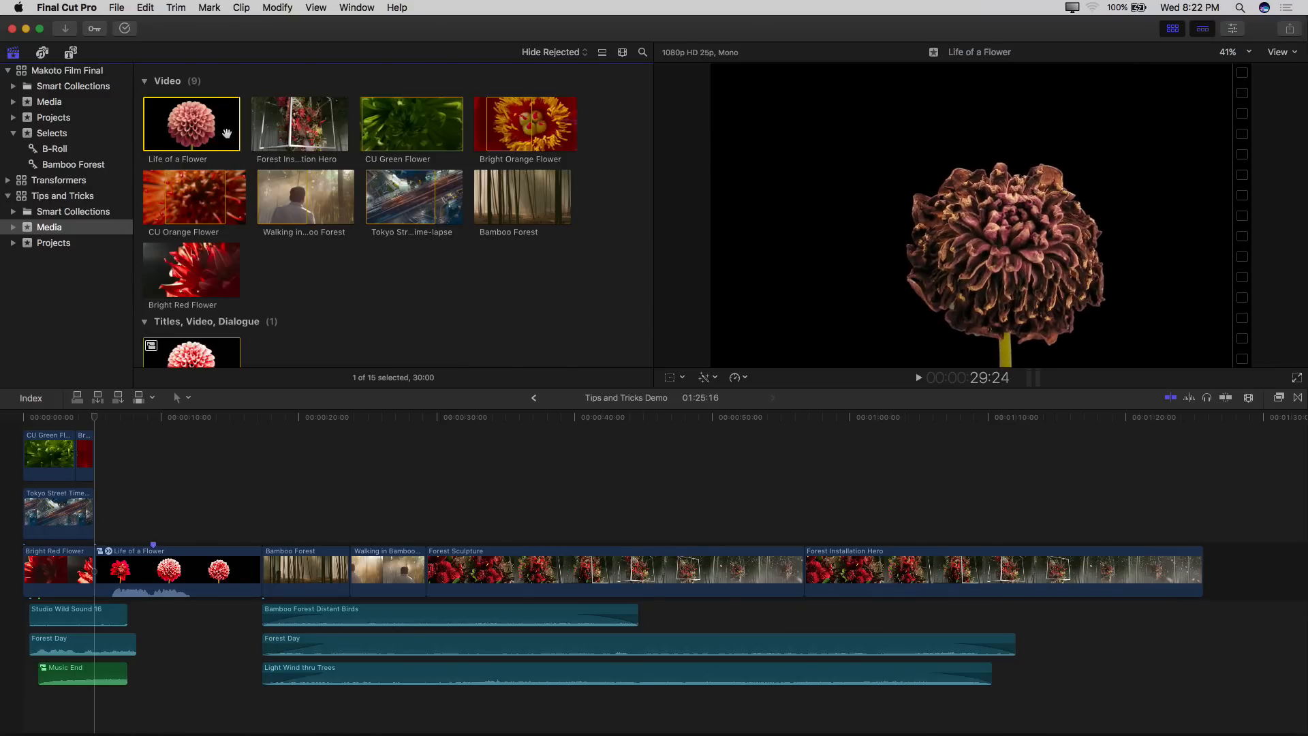
click(623, 53)
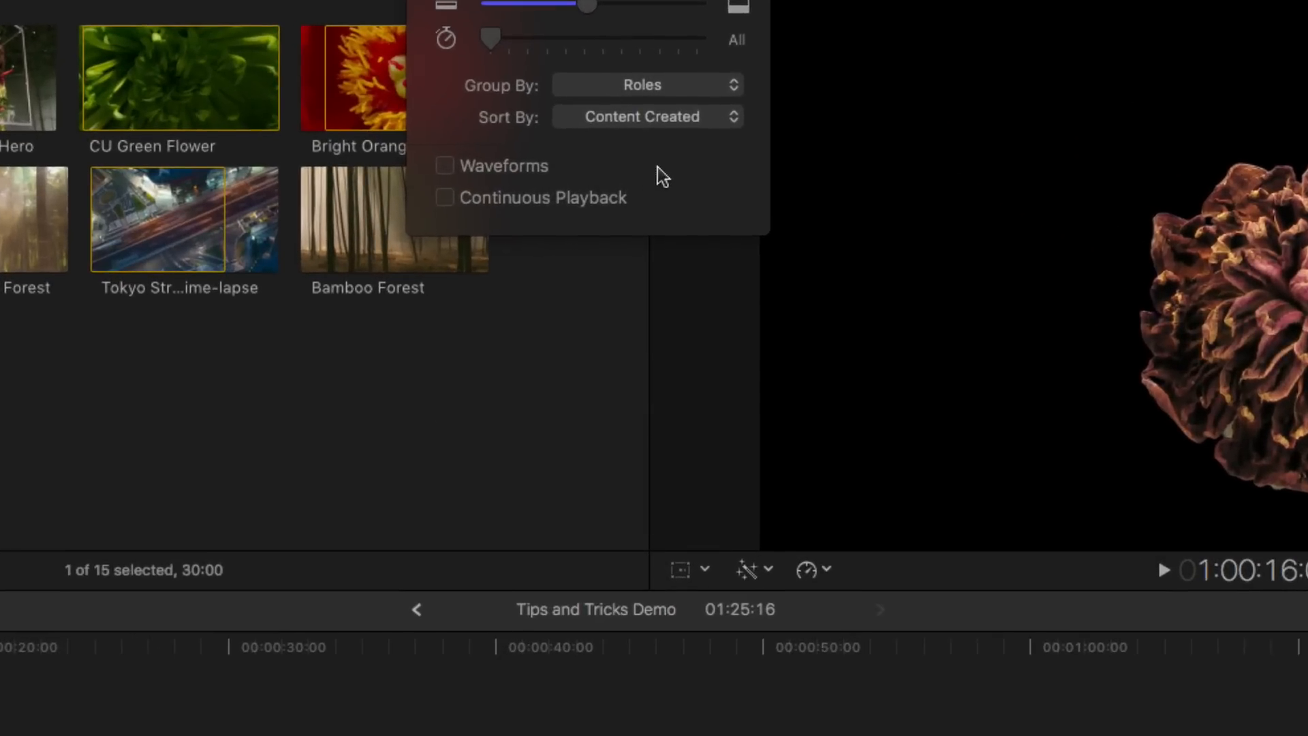
click(443, 197)
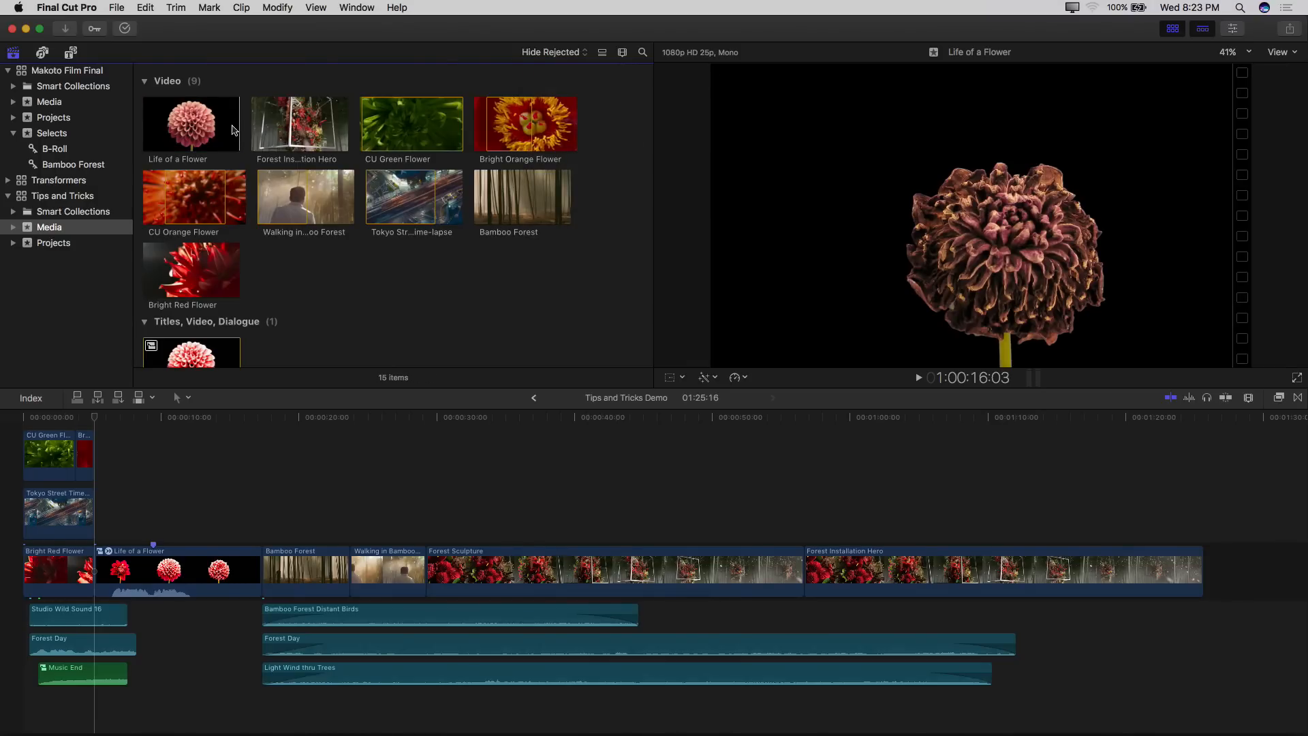
click(191, 124)
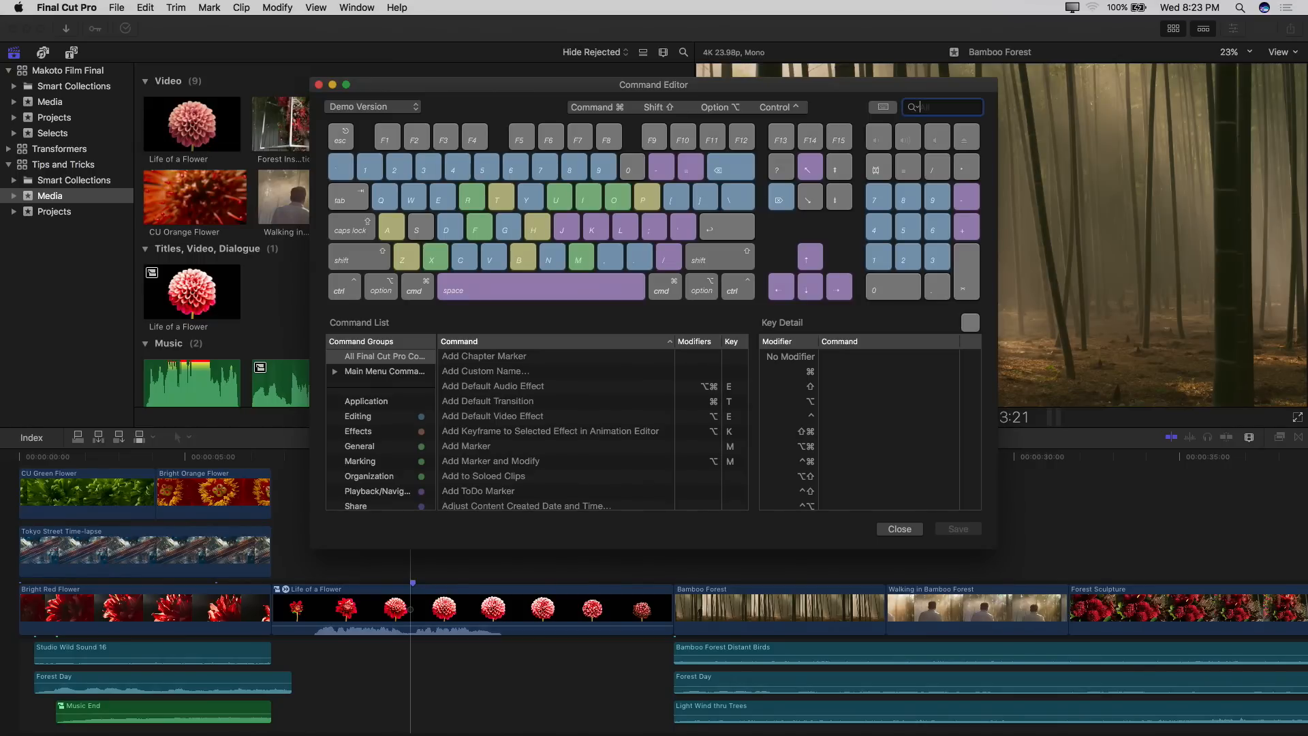
Search 'fade' and assign Option-H to Toggle Audio Fade In, then select Toggle Audio Fade Out
text(fad)
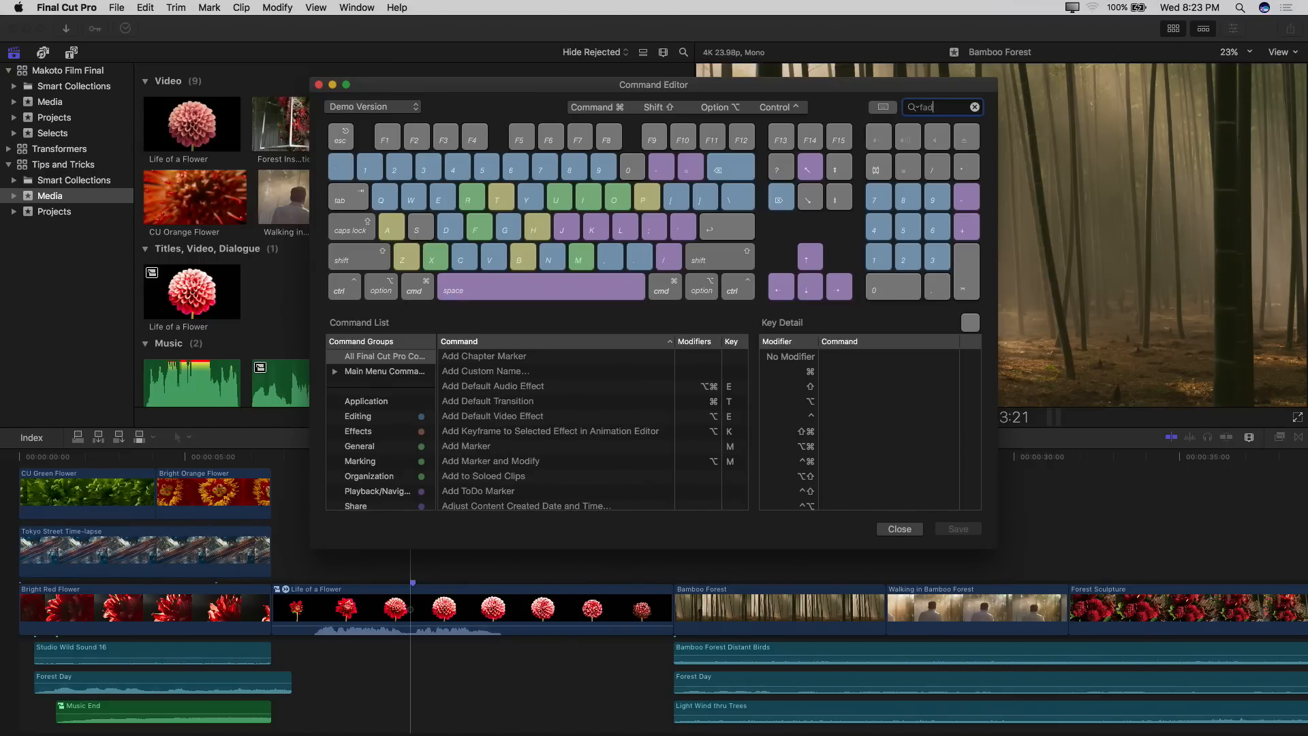
text(e)
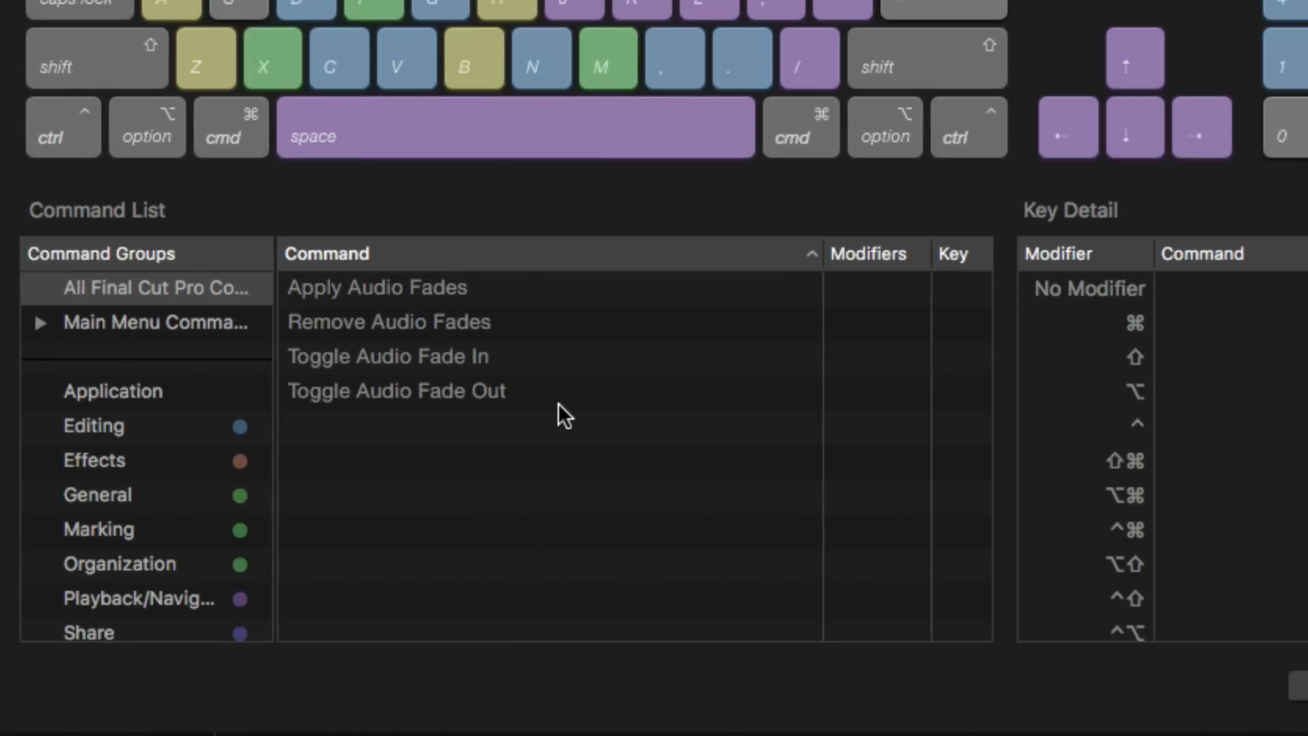
click(386, 355)
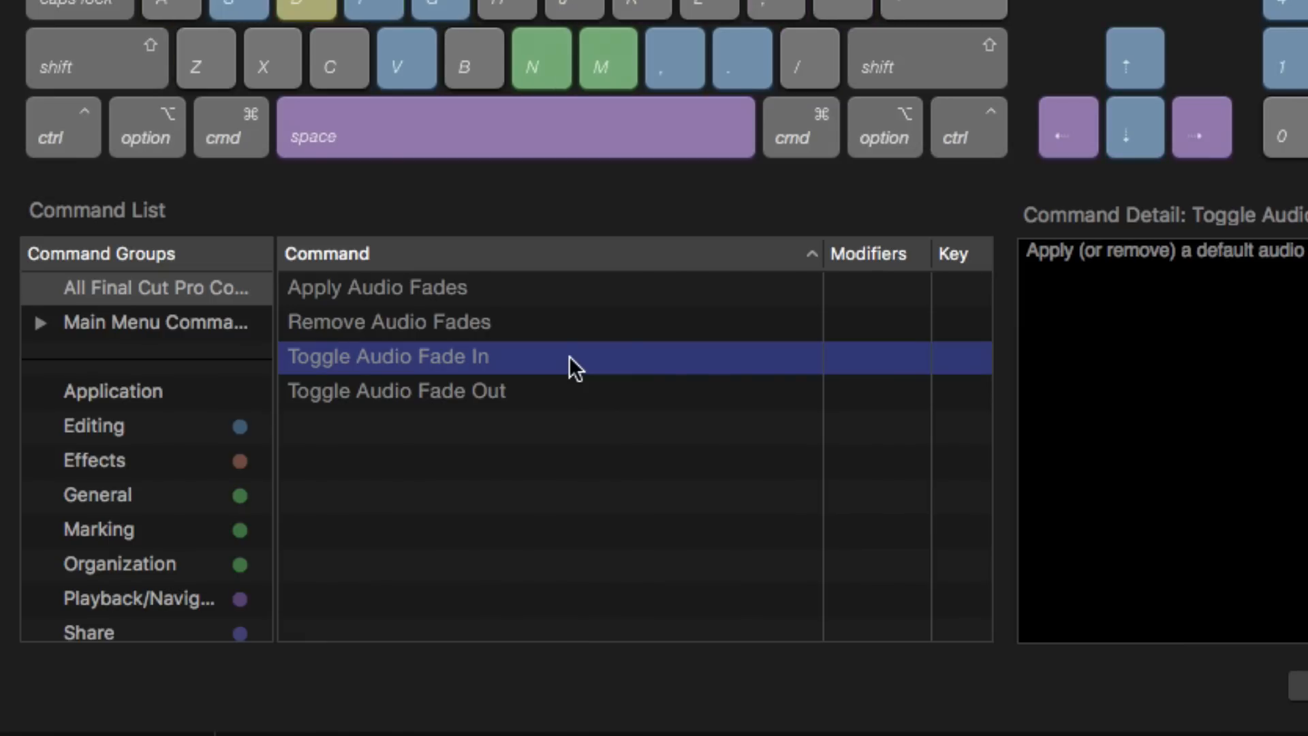
key(option+h)
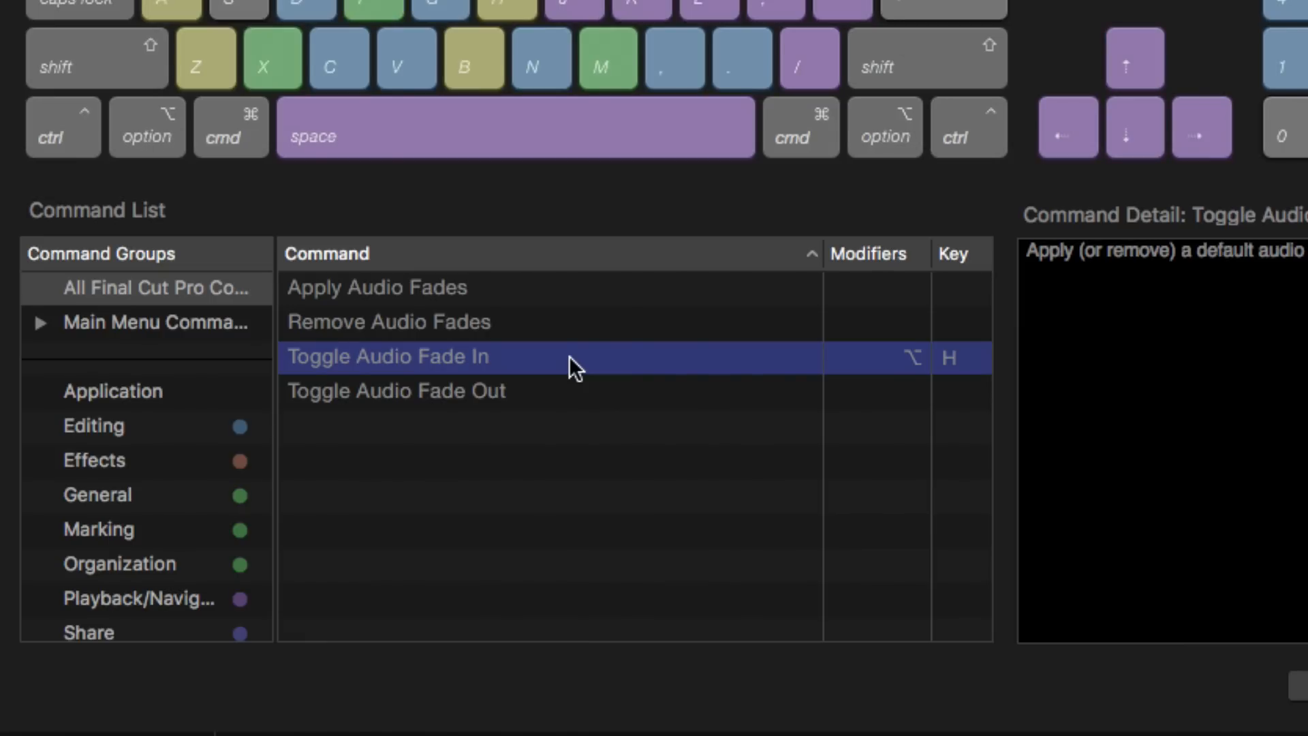
click(395, 391)
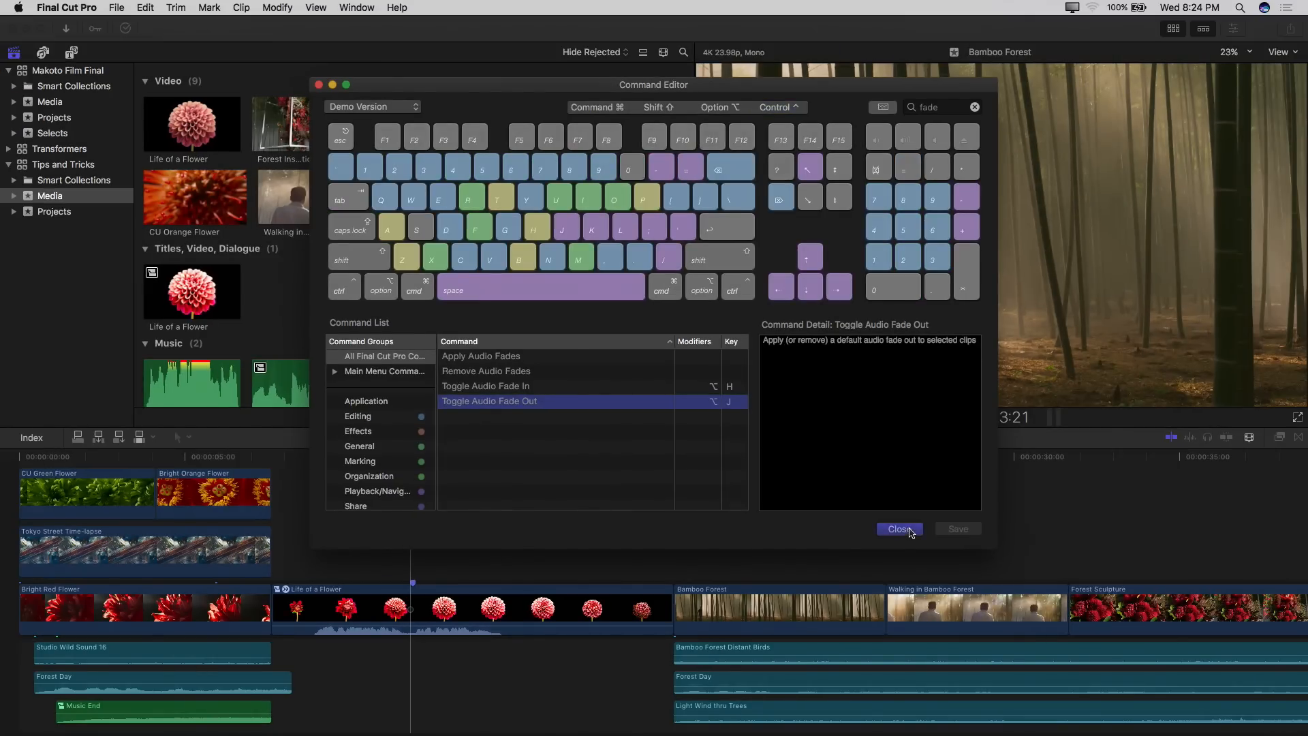
Raise the default audio fade duration to 4.50 seconds in Editing preferences
click(899, 529)
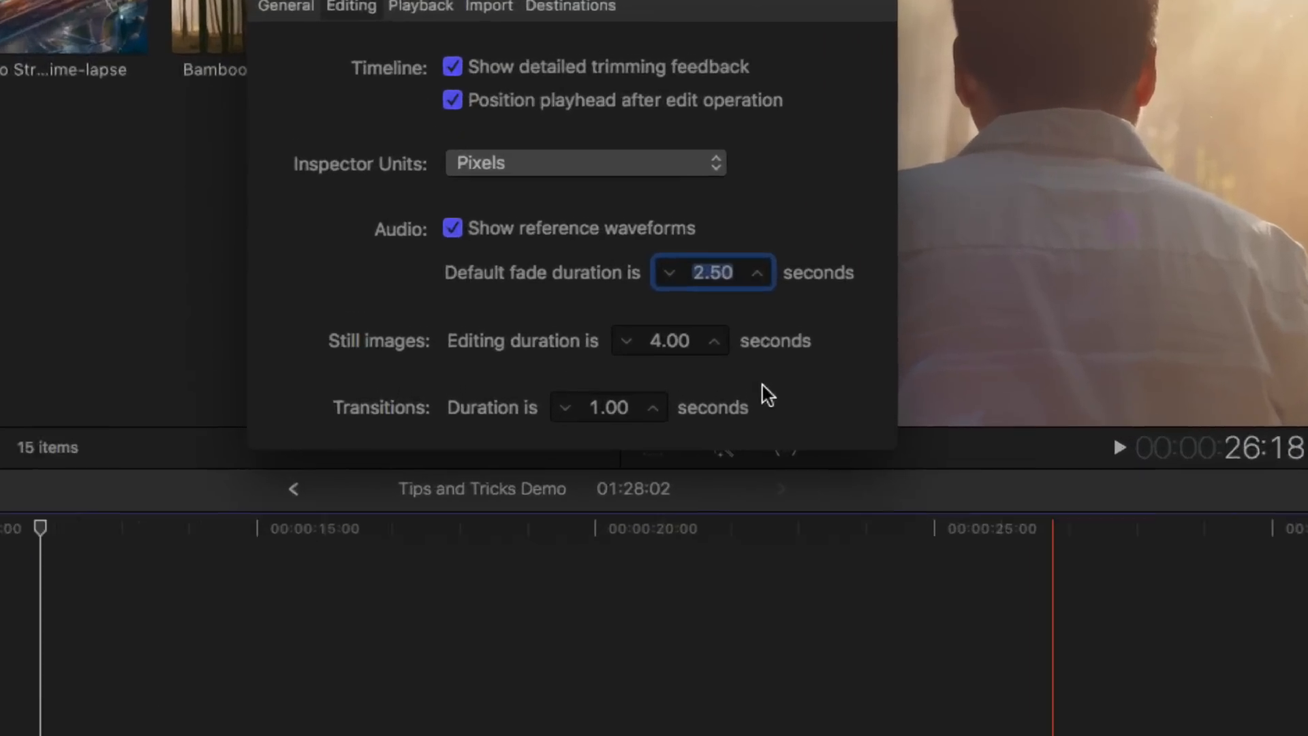
click(757, 272)
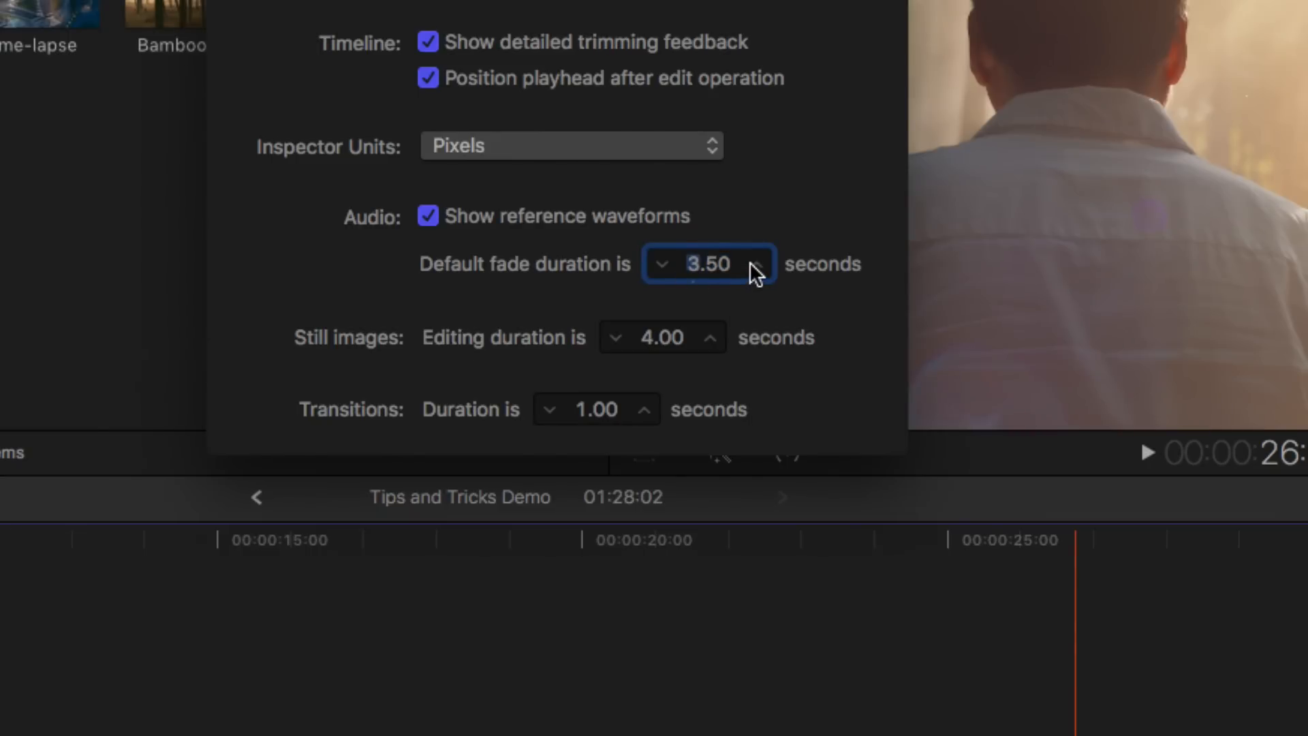
click(755, 255)
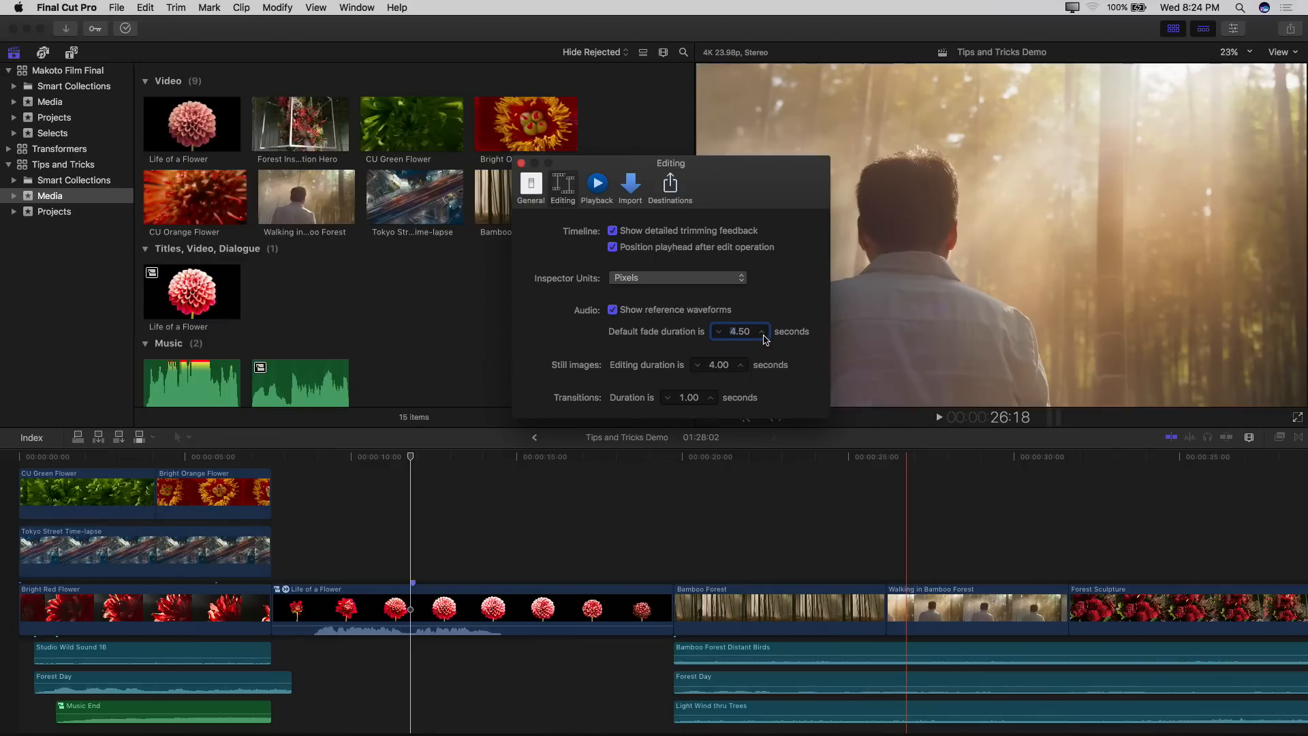
click(522, 163)
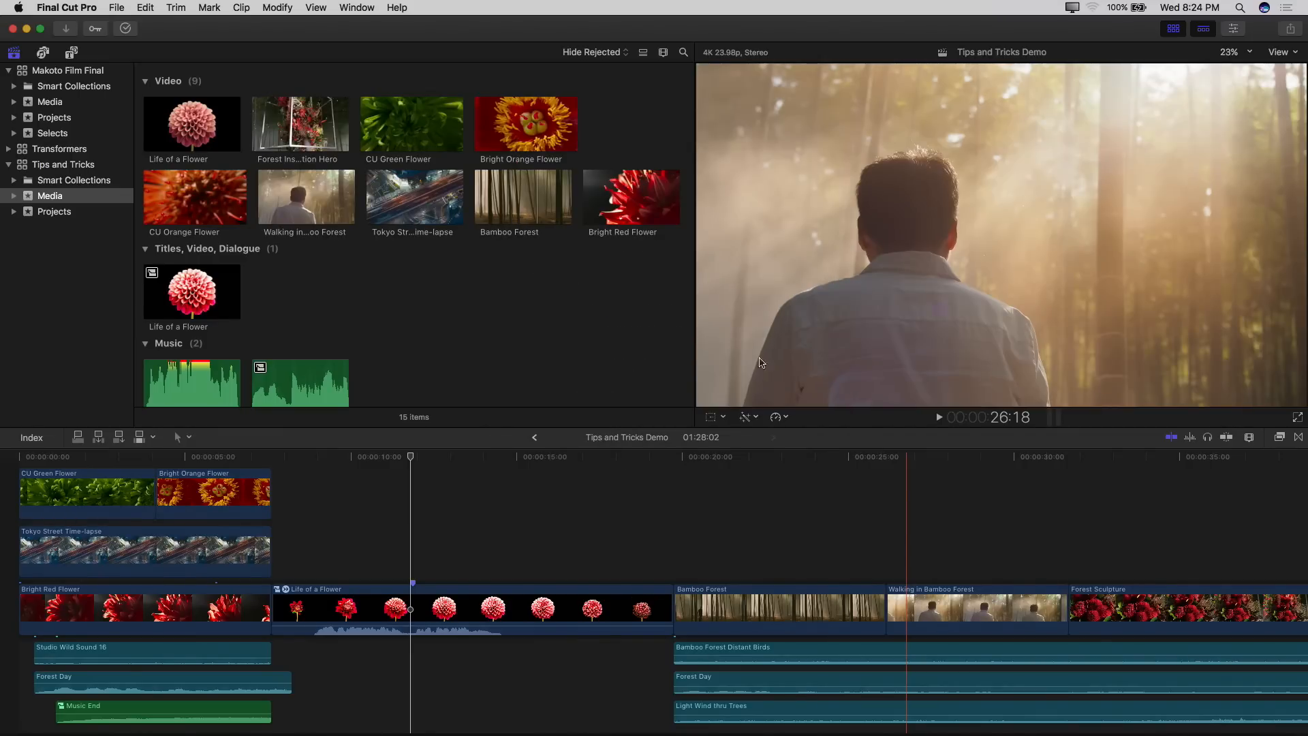
click(886, 708)
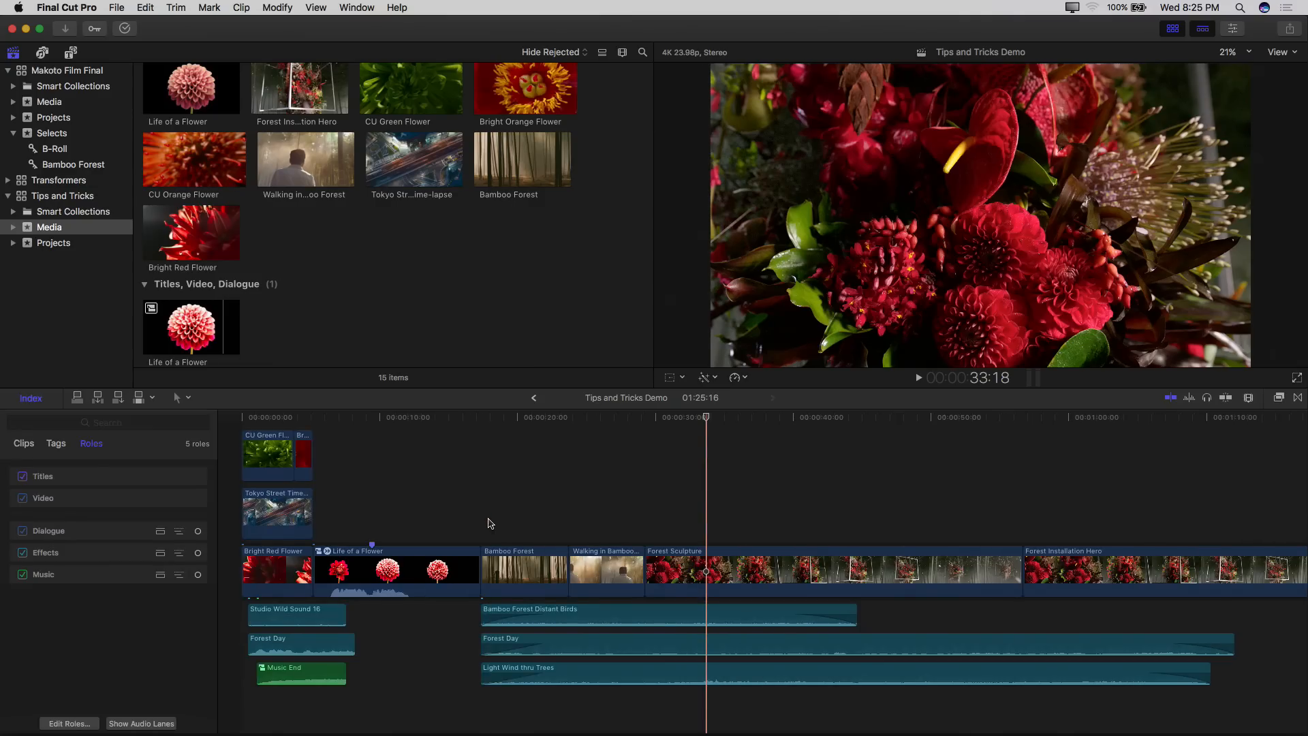
List all clips in the Timeline Index and search for 'compound'
click(23, 443)
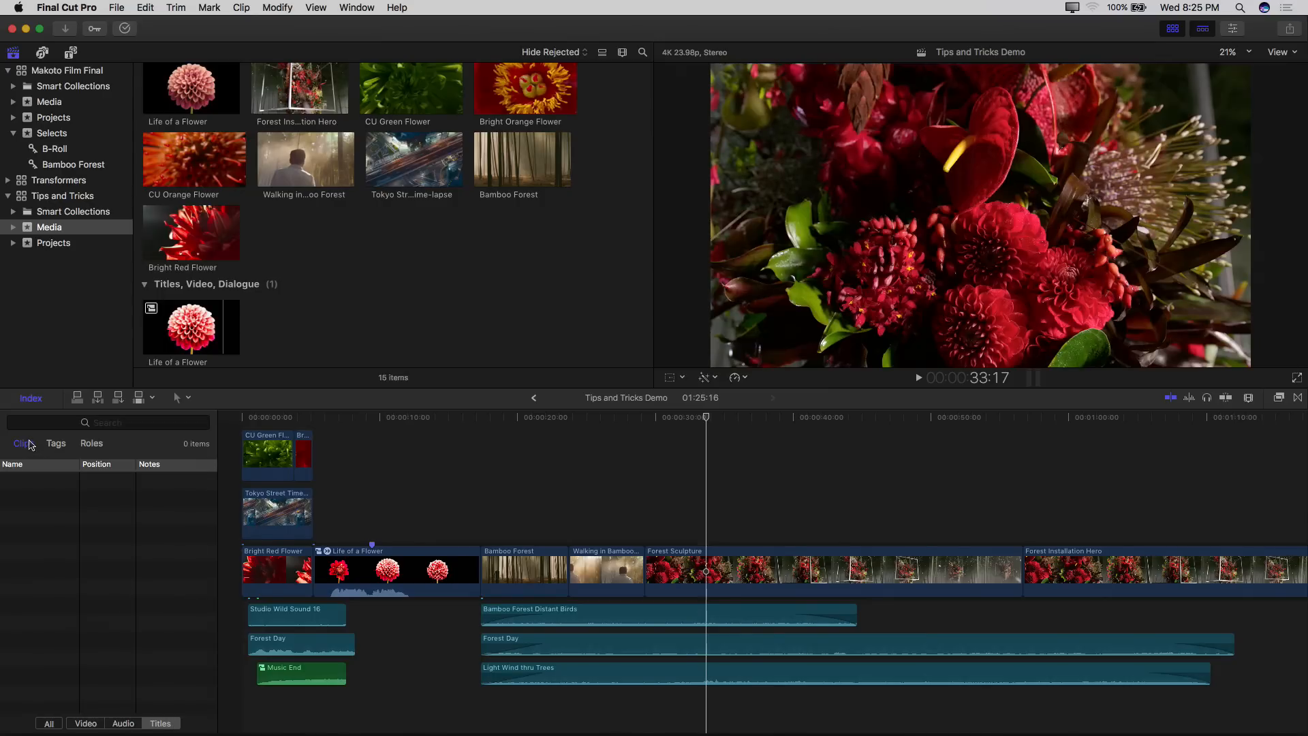
click(22, 443)
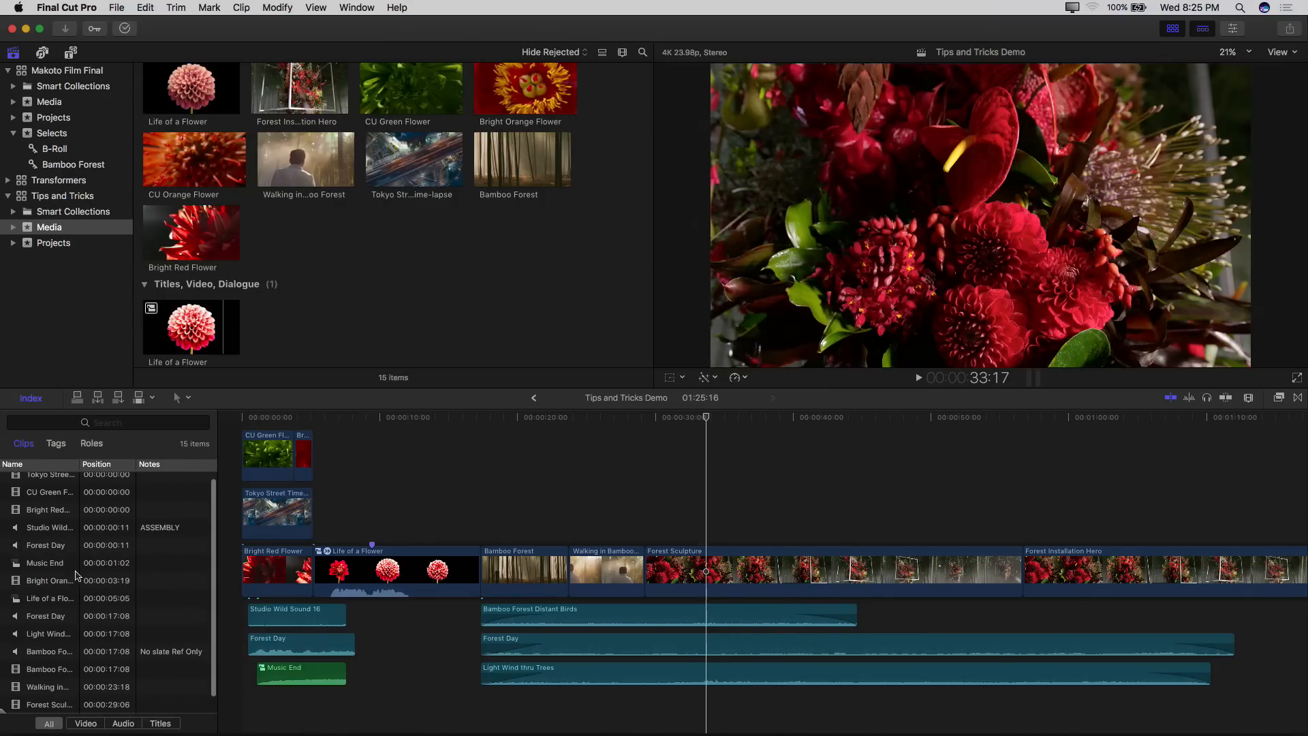
scroll(up, 3)
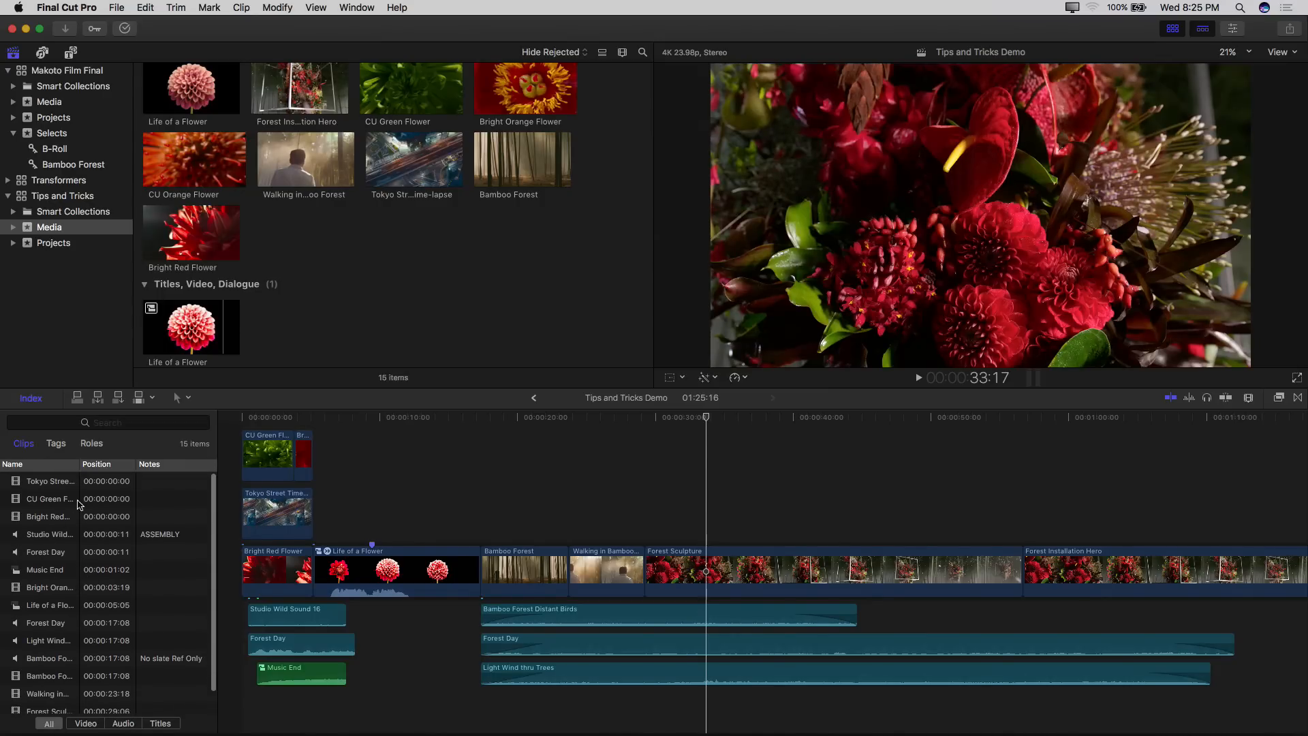
click(106, 422)
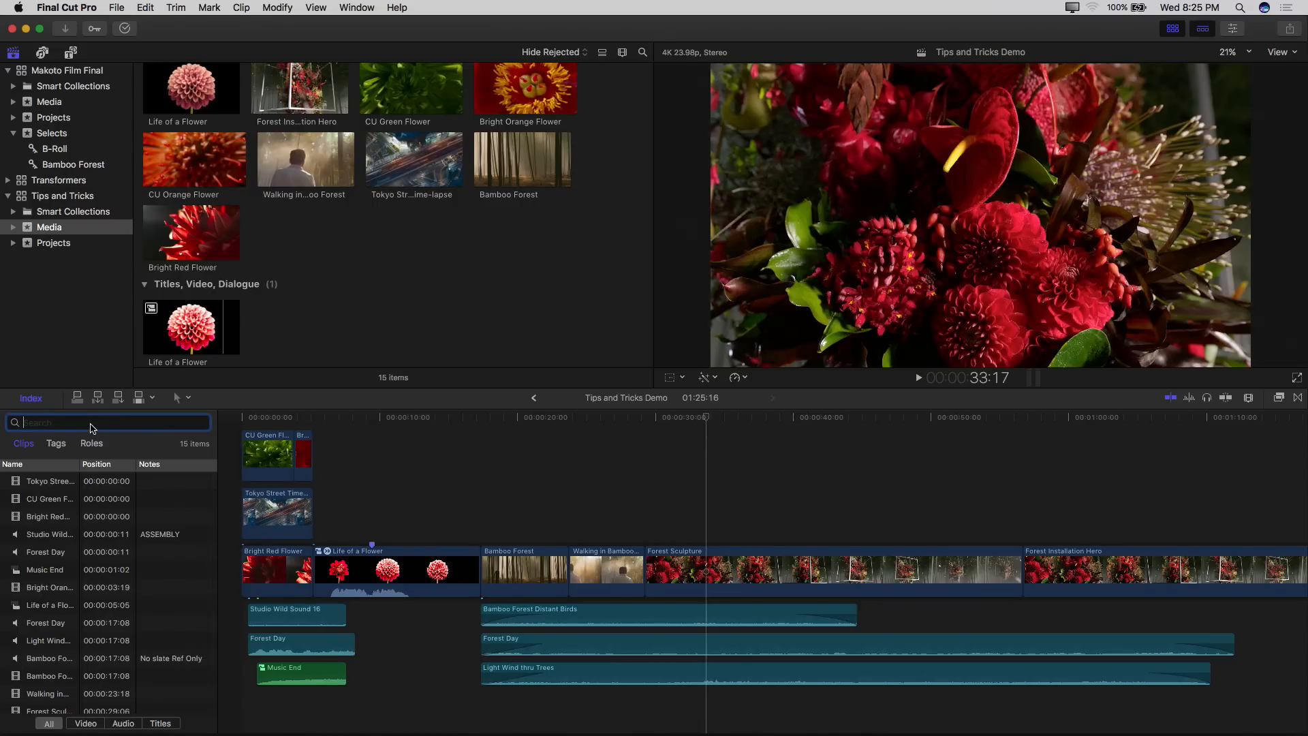
text(compound)
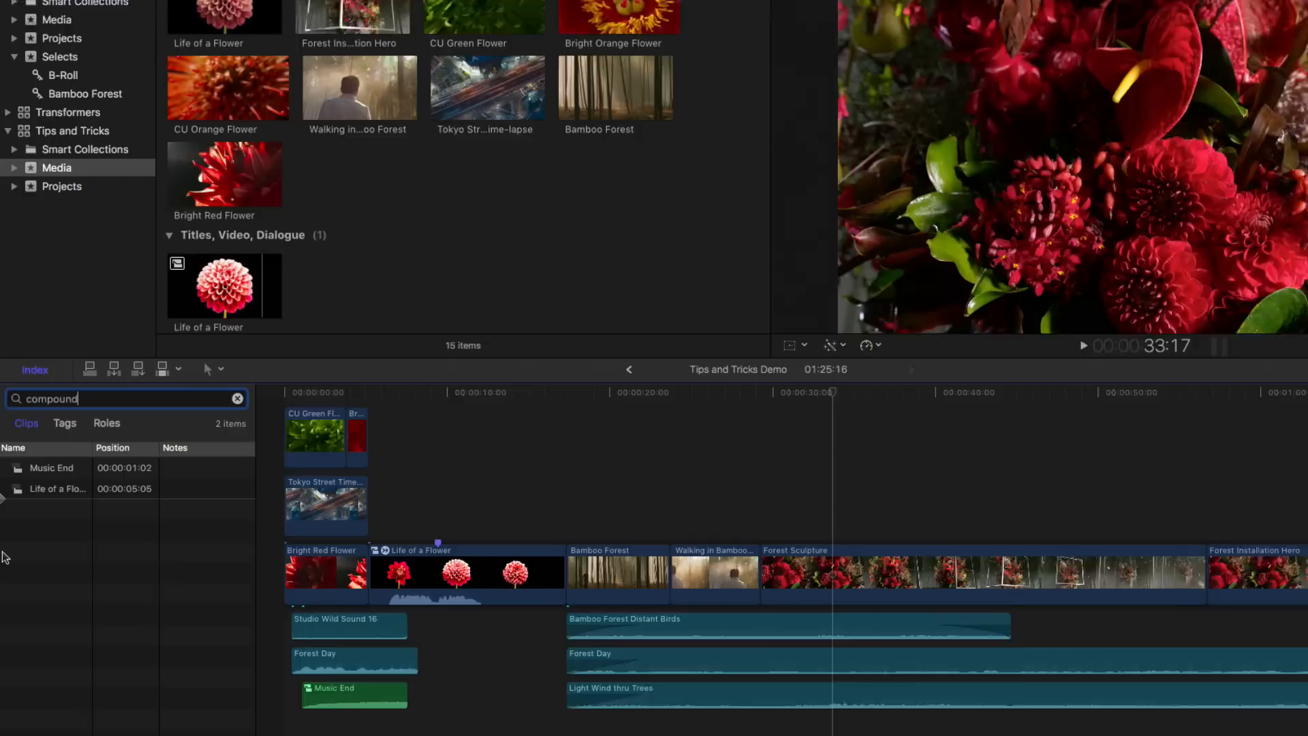
Jump to the Music End compound clip from the filtered list
click(57, 468)
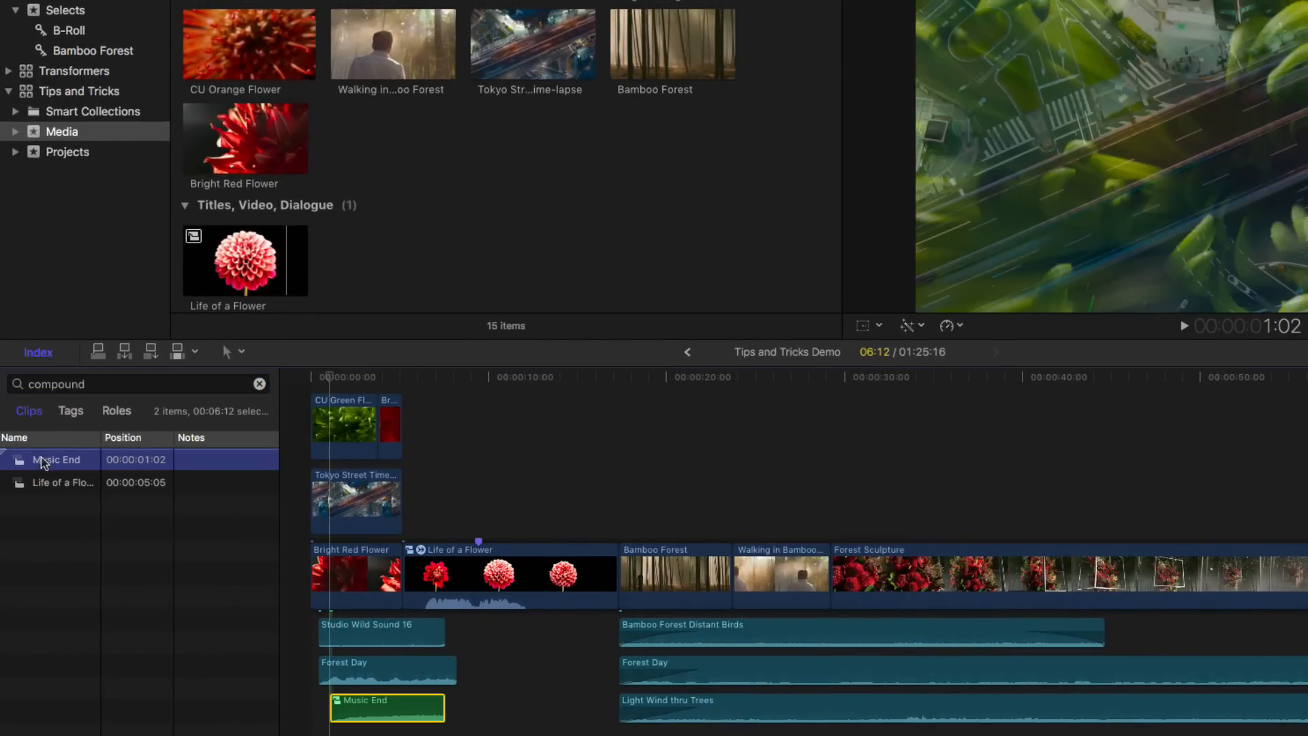
click(63, 483)
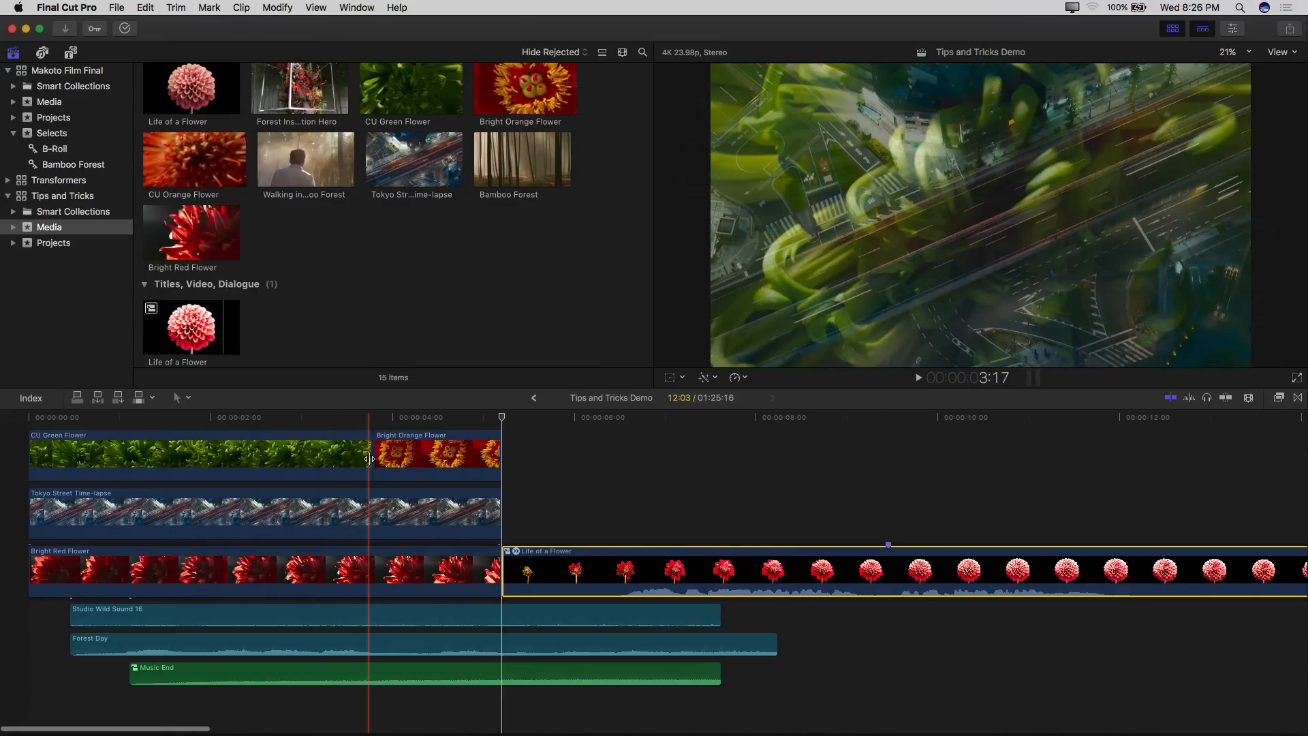
Roll the edit between CU Green Flower and Bright Orange Flower slightly earlier
click(370, 459)
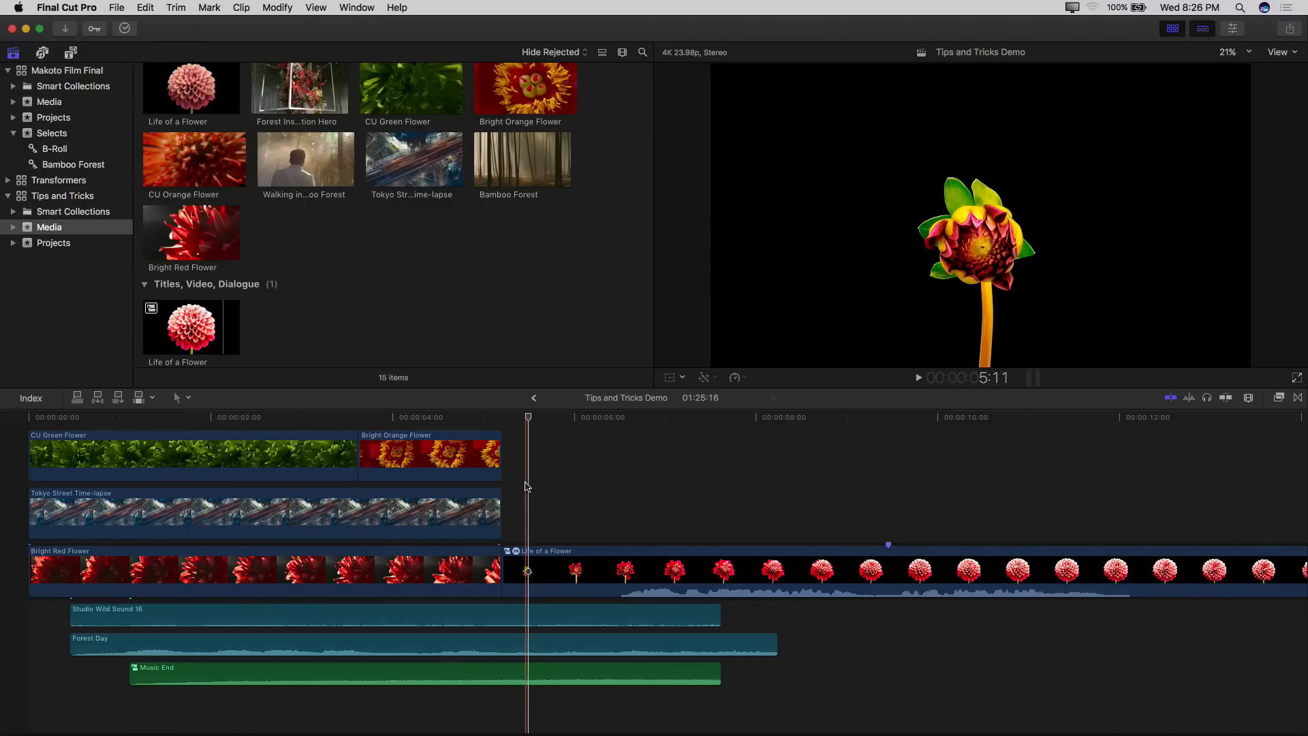
click(430, 455)
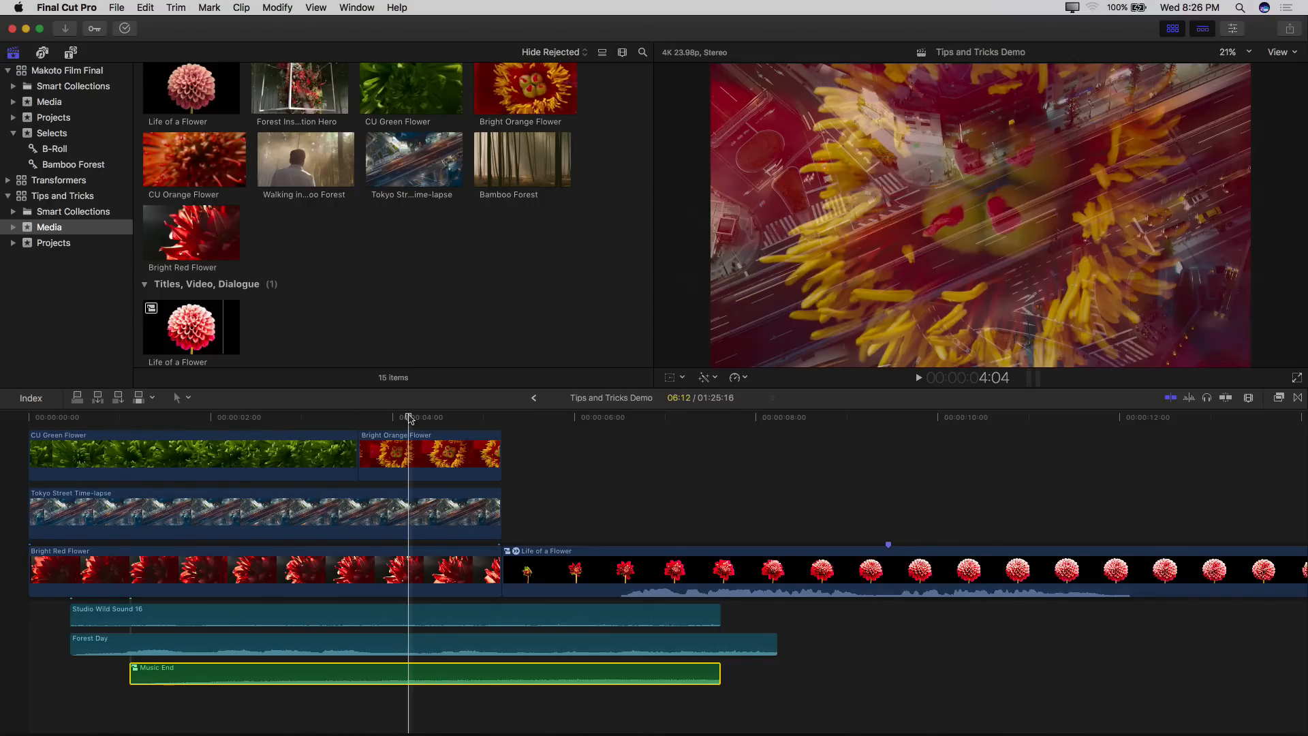
click(430, 453)
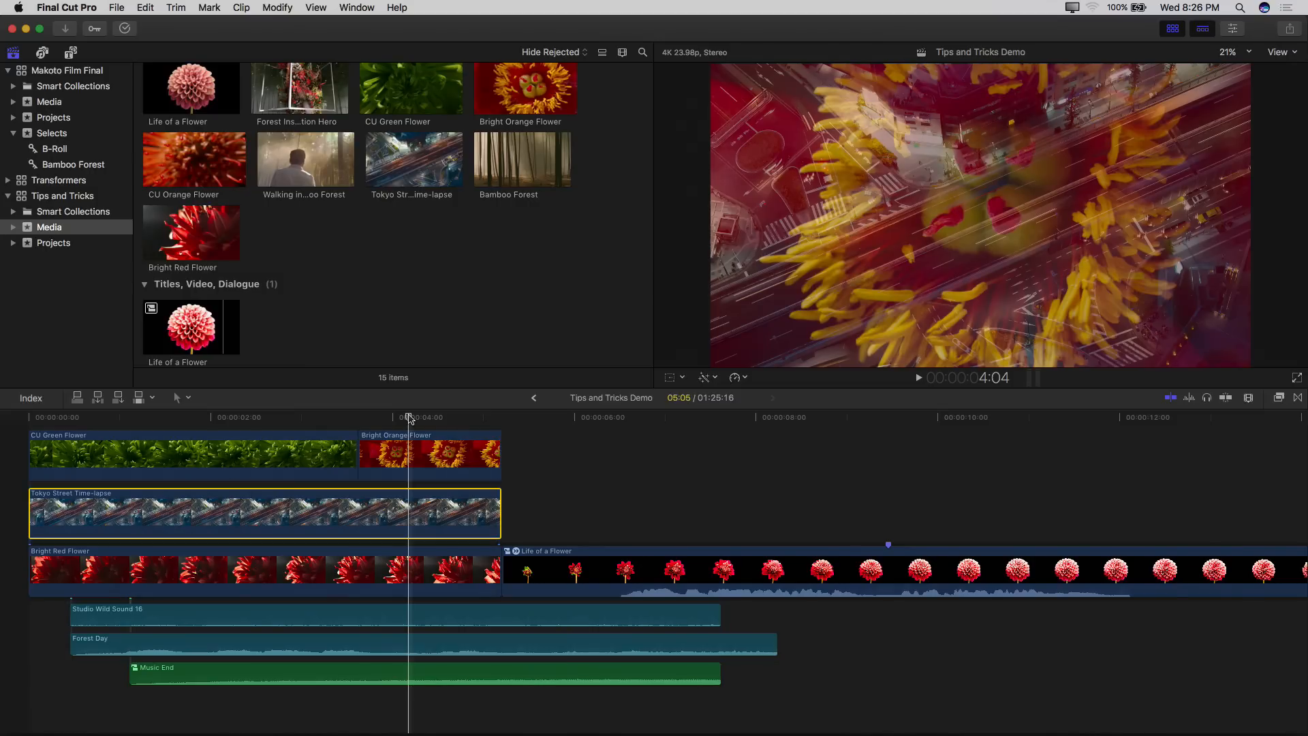
click(430, 455)
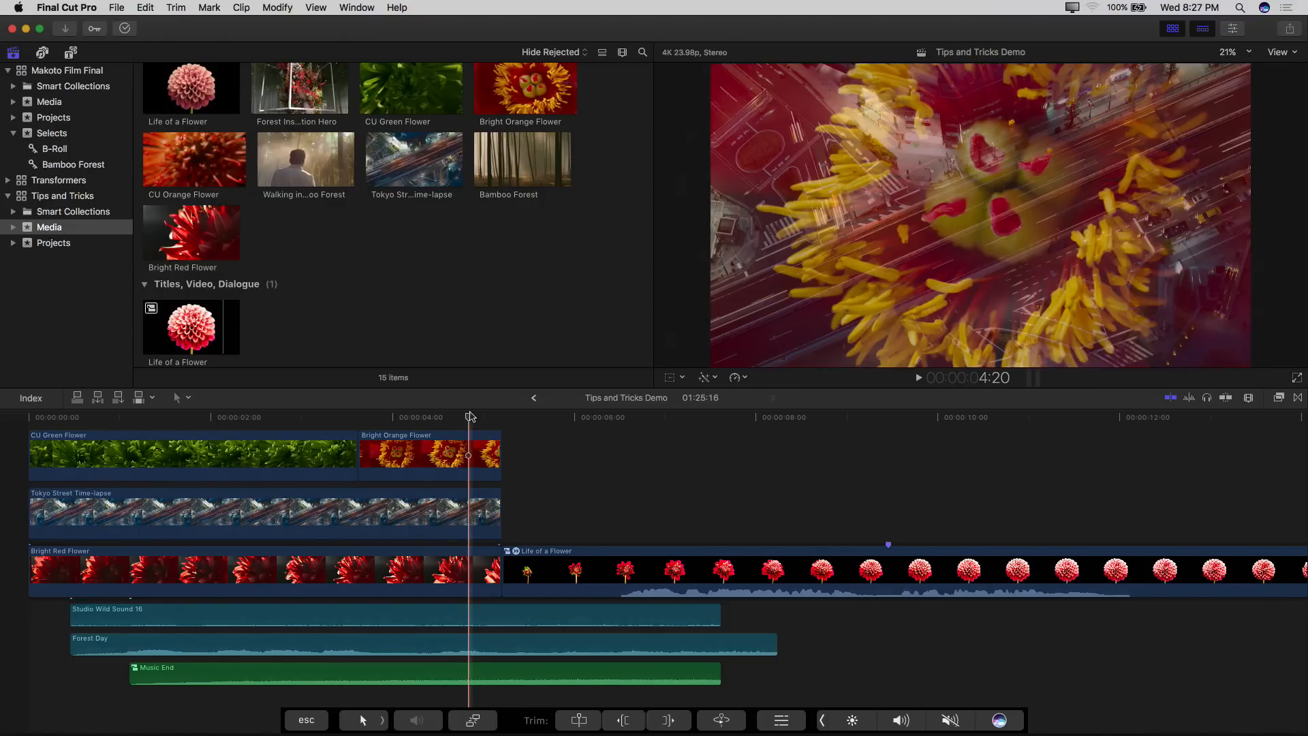
Trim Bright Red Flower and its two connected clips to a shared earlier end point
click(429, 455)
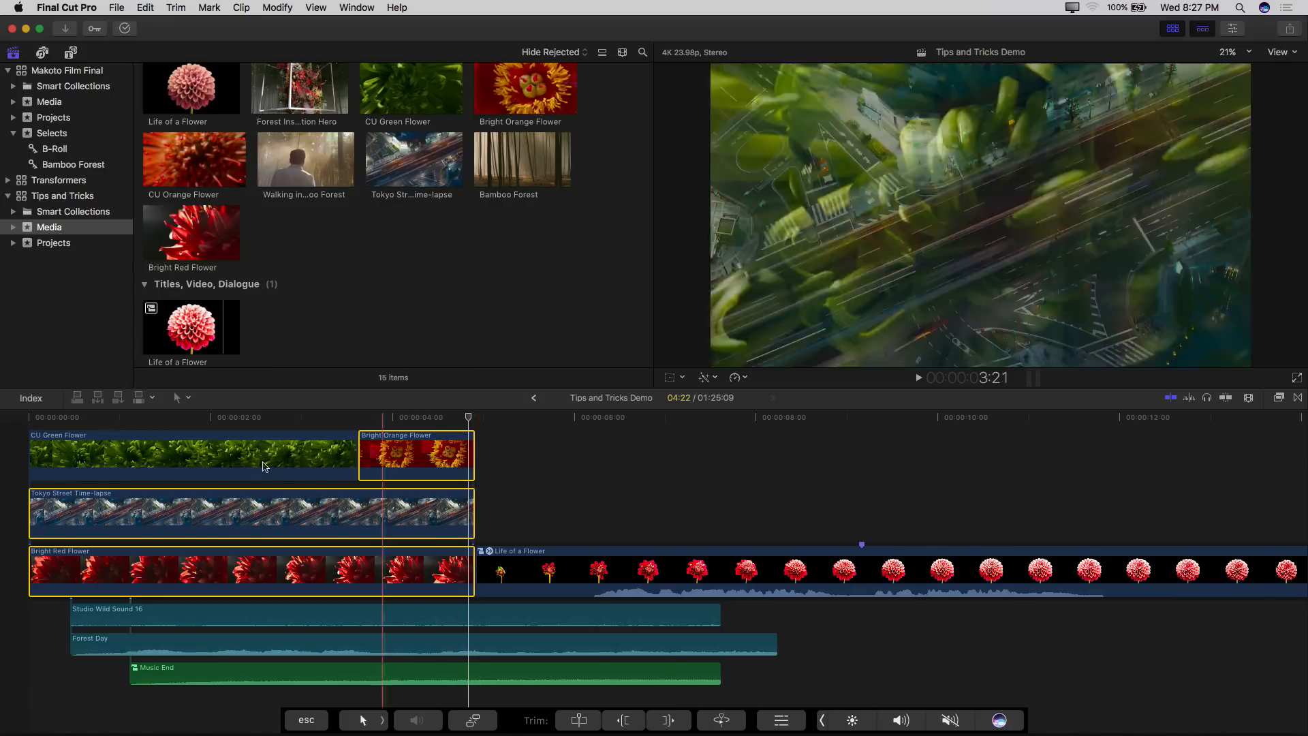
click(113, 417)
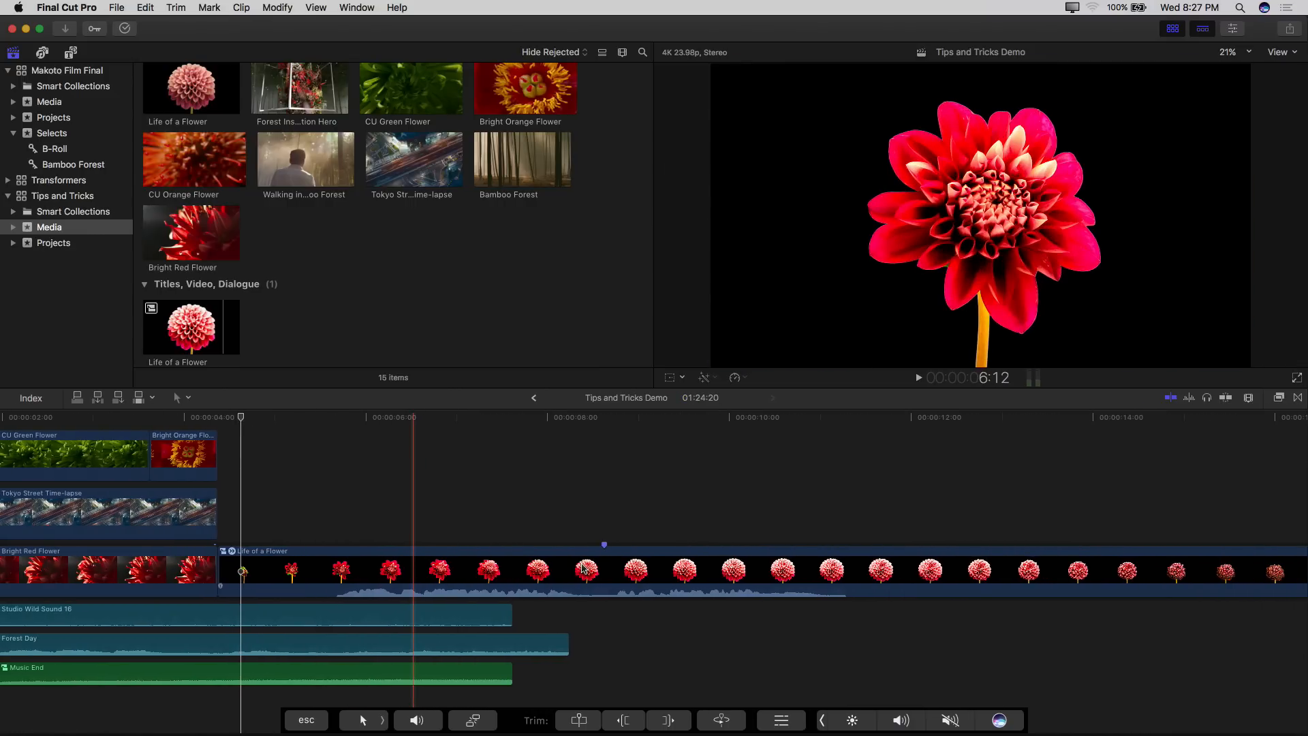
Apply the Timecode effect to Life of a Flower with Timecode Base set to Source
click(1277, 398)
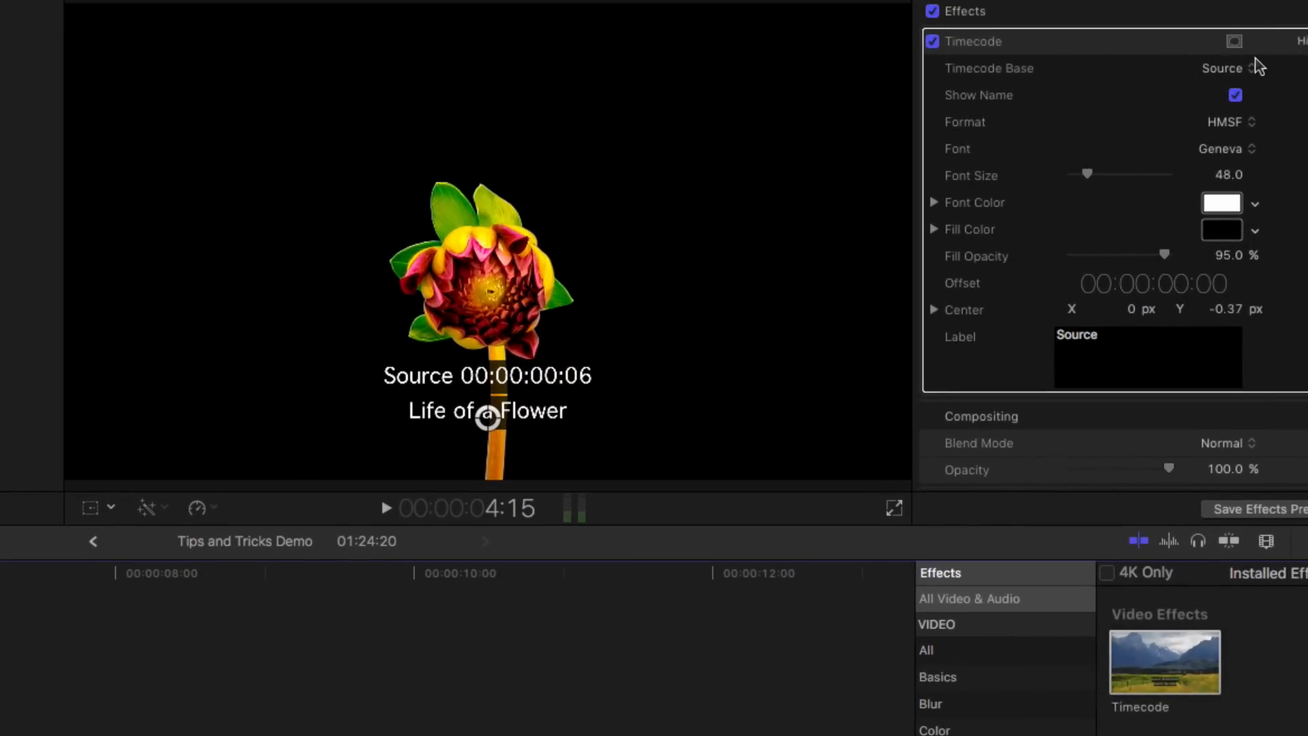
click(1224, 68)
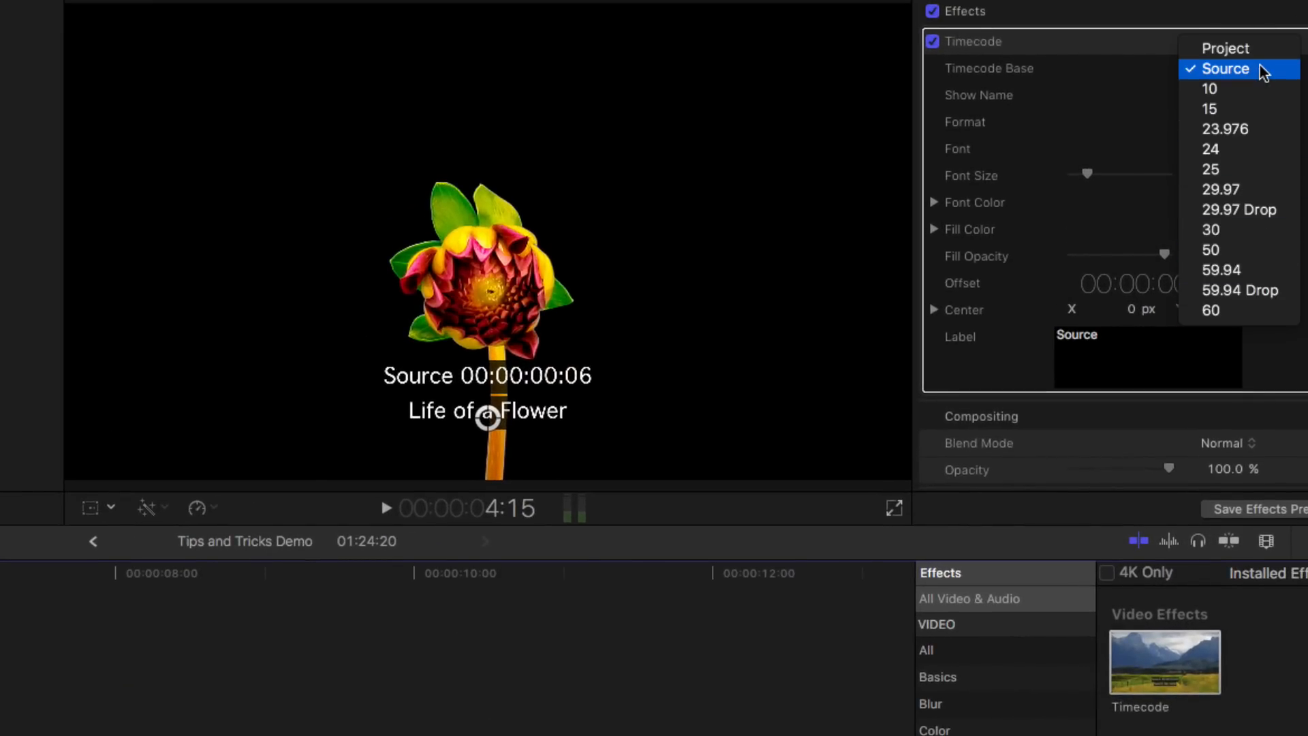
click(1228, 68)
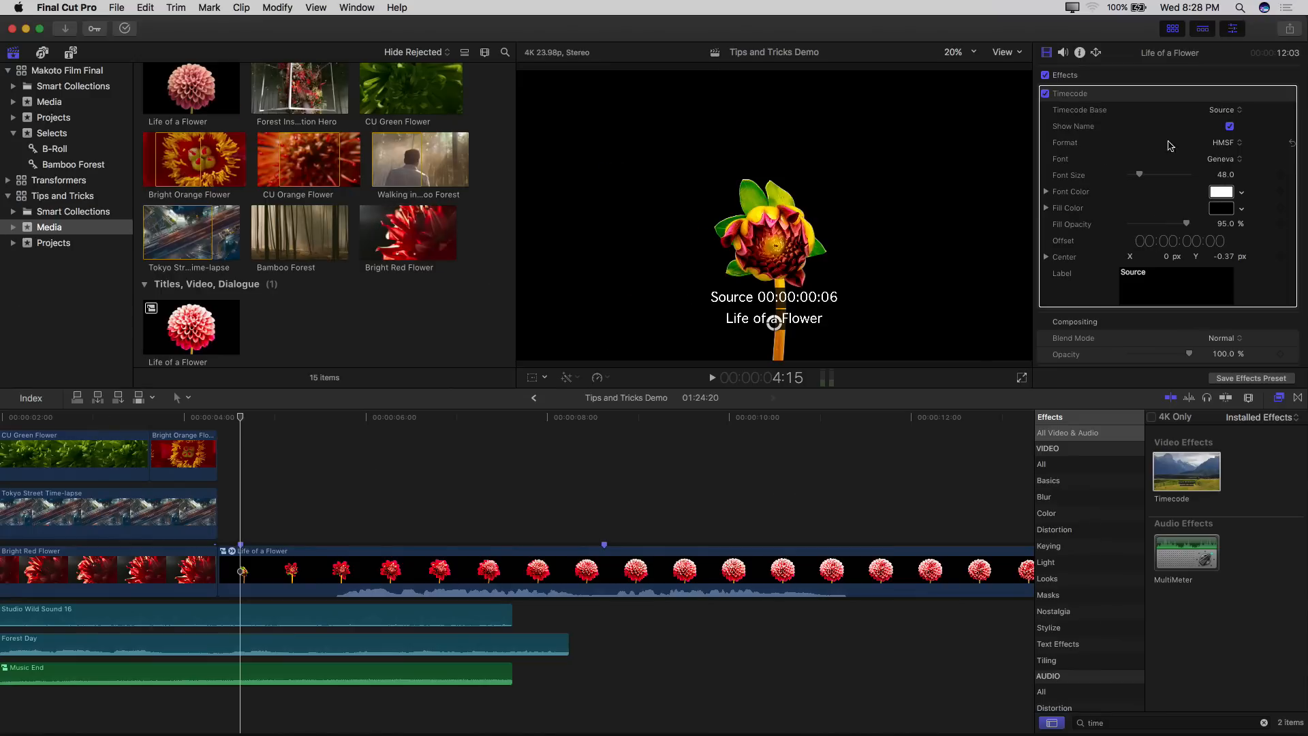
mouse_move(792, 301)
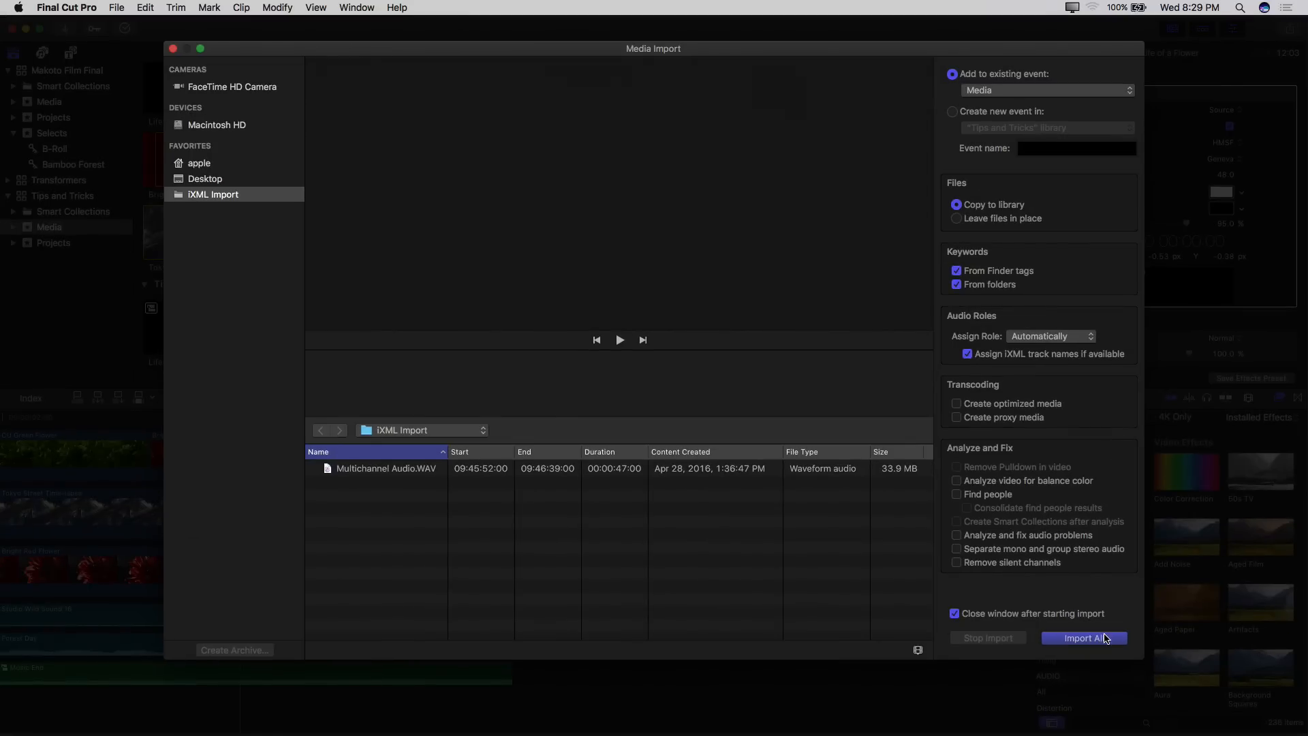
Import All to bring the multichannel ASSEMBLYT01 recording into the Media event under Dialogue
click(1084, 638)
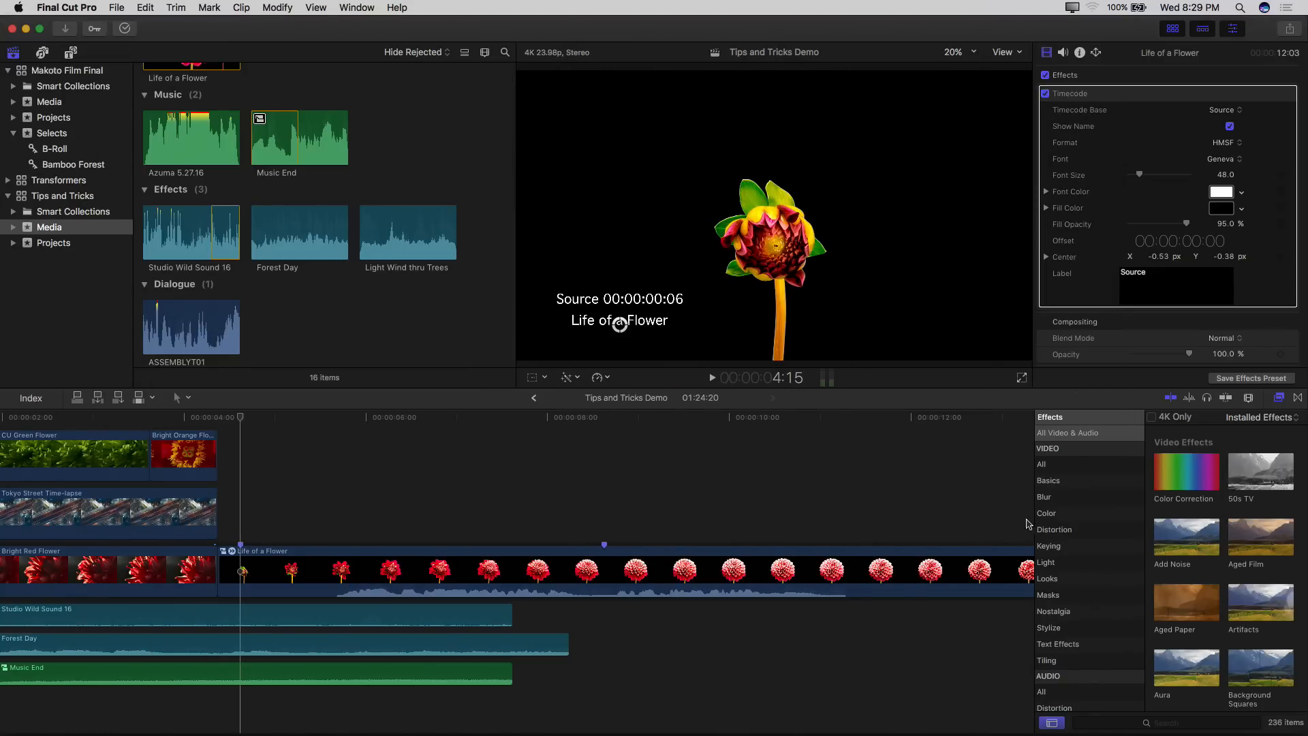
Disable MixL, MixR, MAKOTO and SHIINOKI on ASSEMBLYT01 so only the BOOM channel plays
click(190, 326)
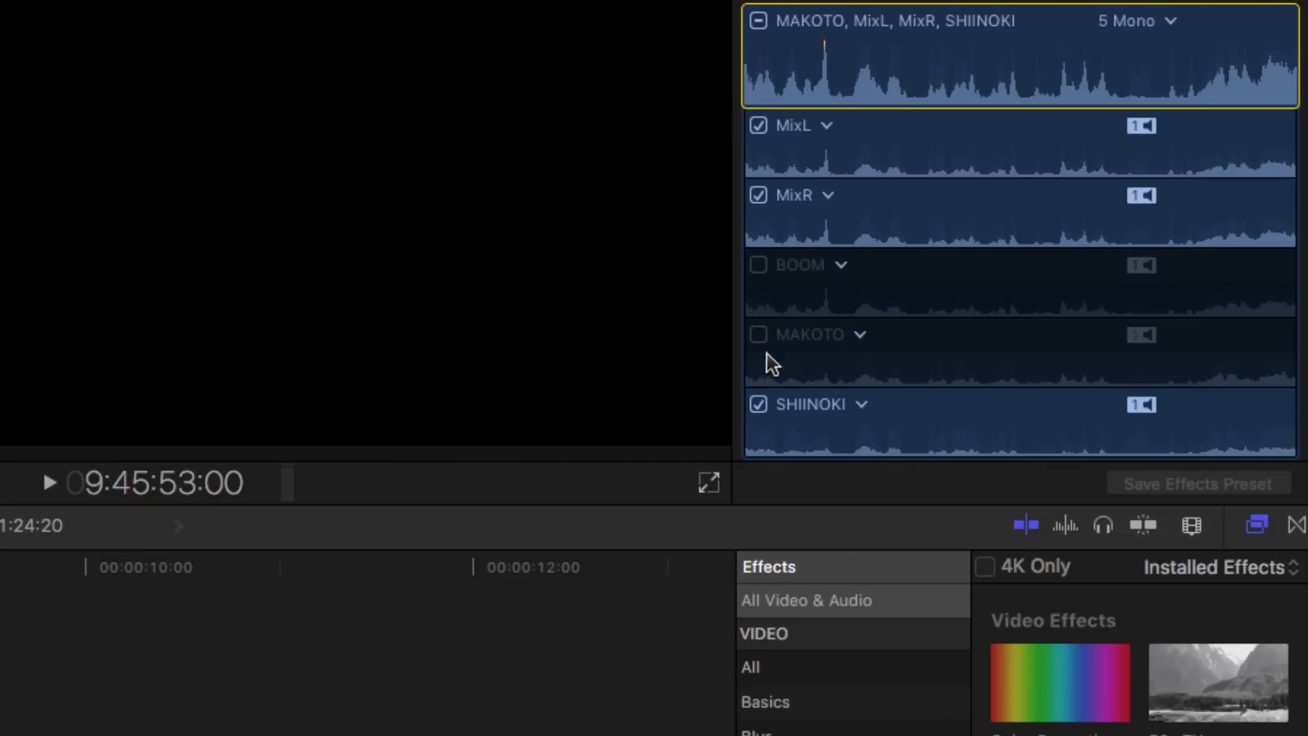
click(757, 404)
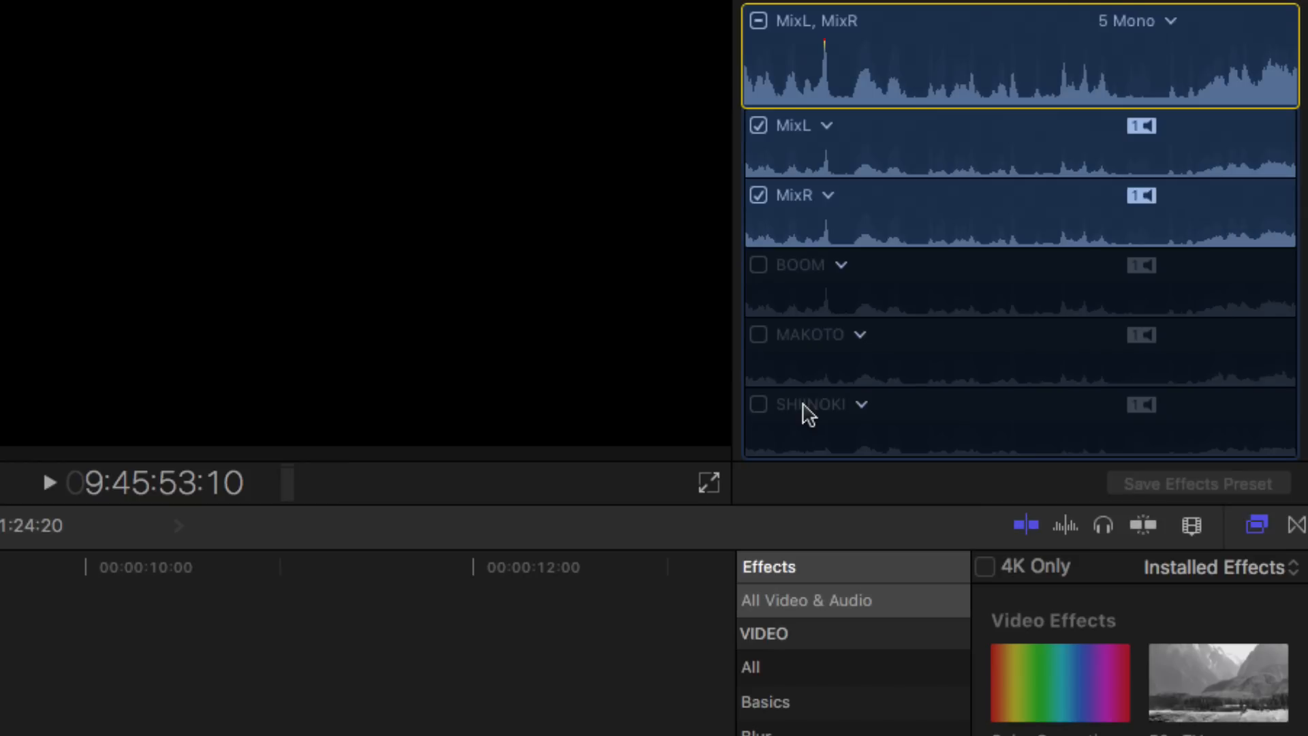
click(758, 264)
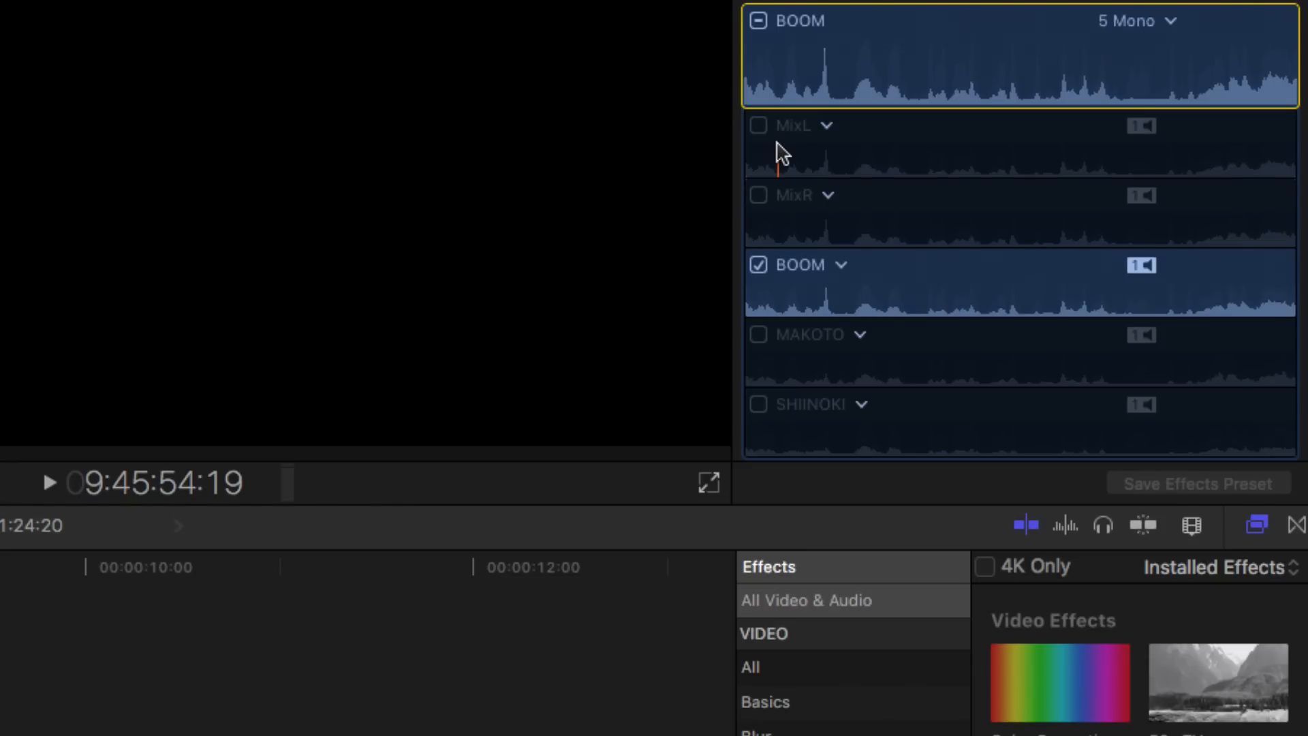
click(758, 125)
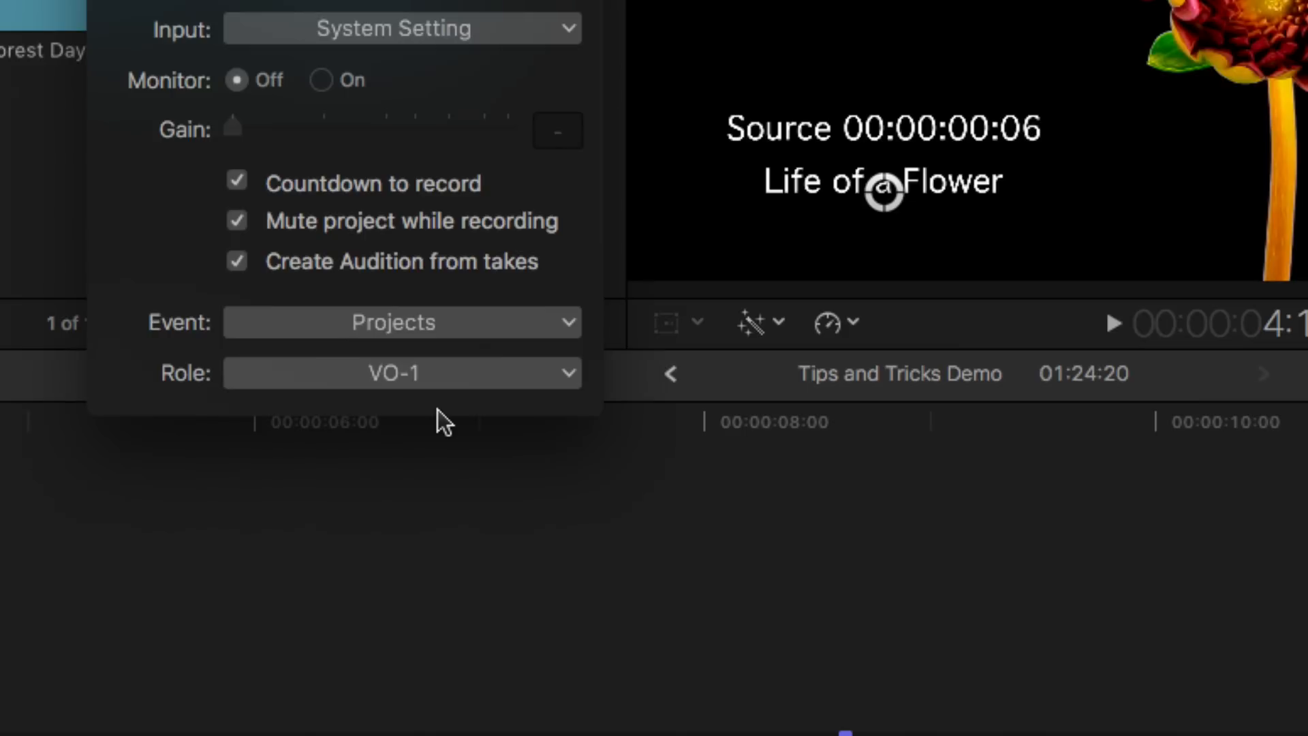
mouse_move(459, 413)
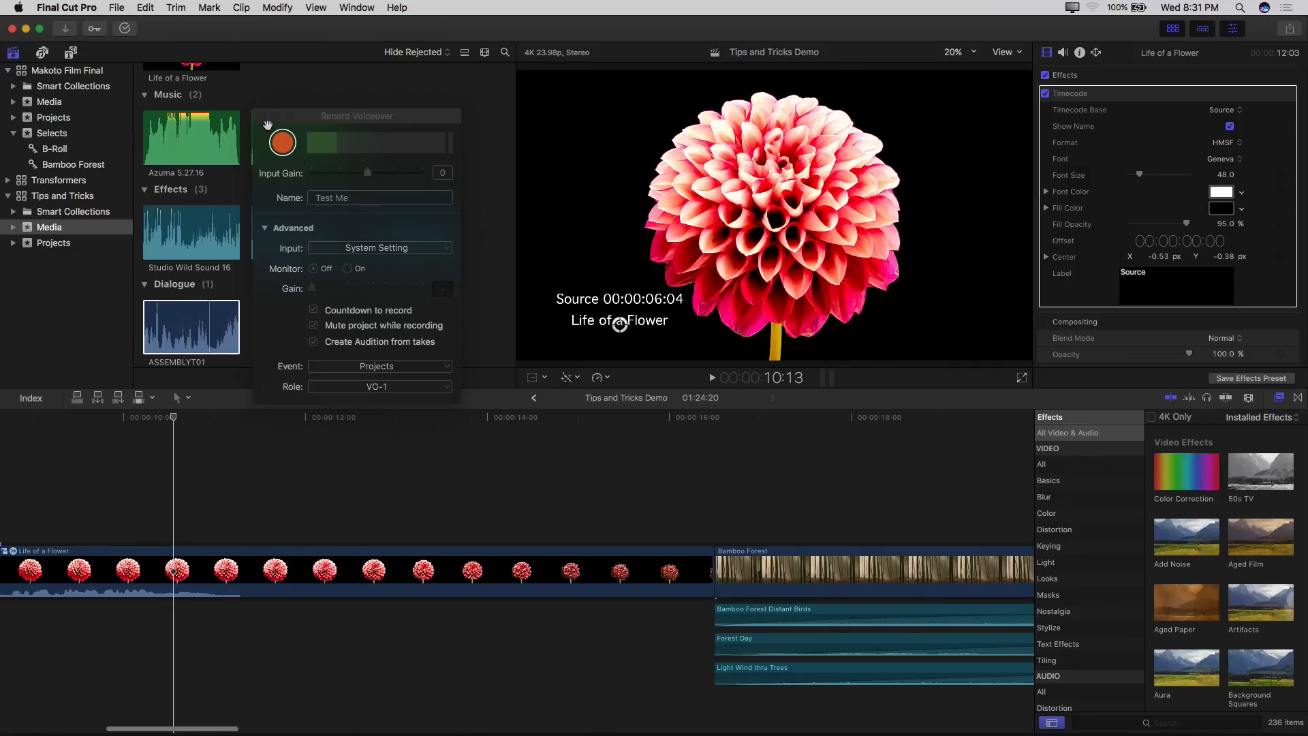
Record the Test Me voiceover take onto the timeline over the Life of a Flower clip
click(282, 141)
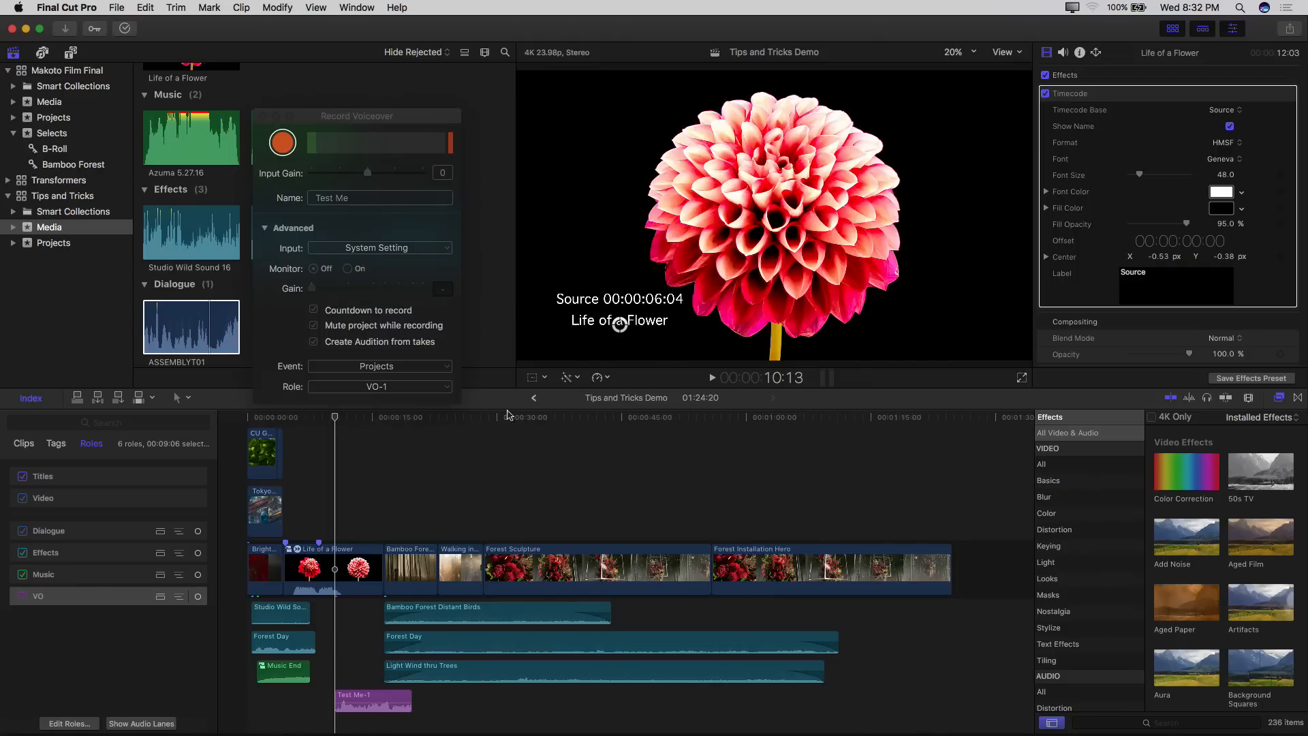
click(334, 567)
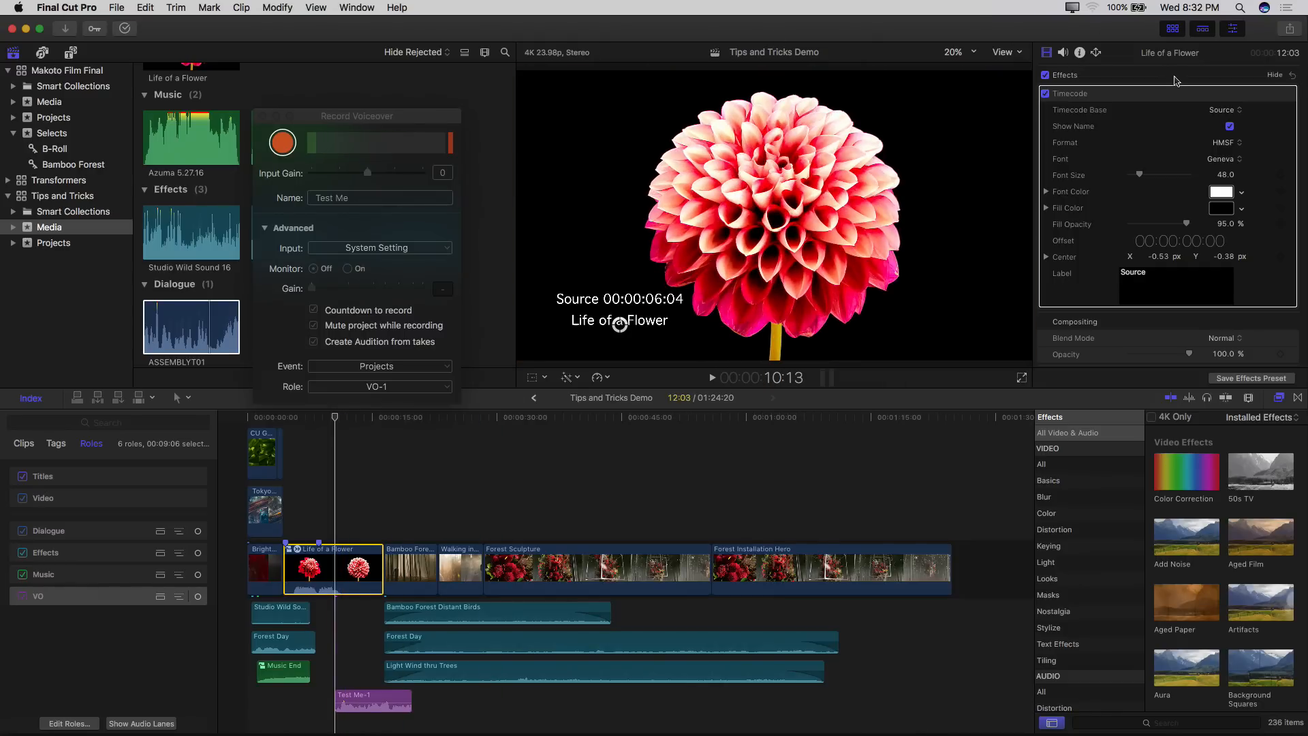